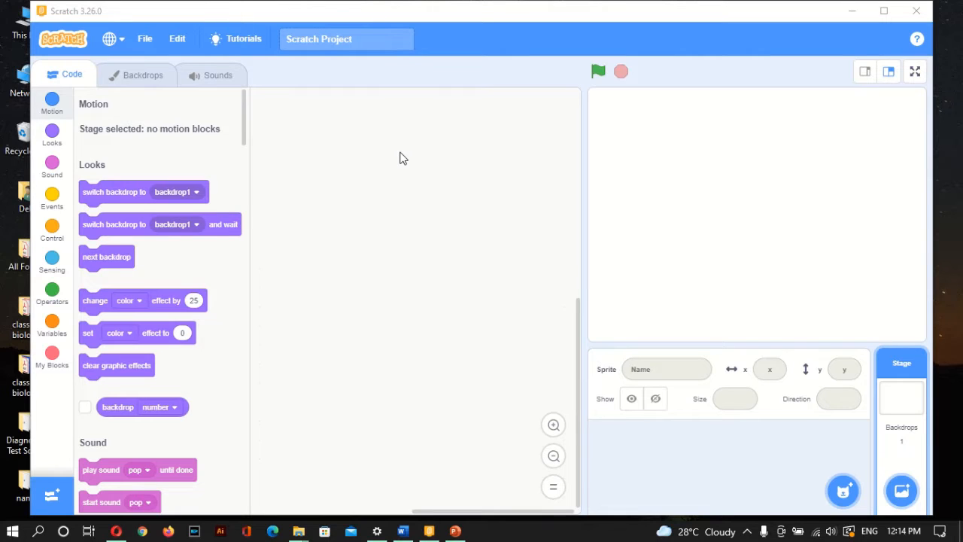
mouse_move(807, 225)
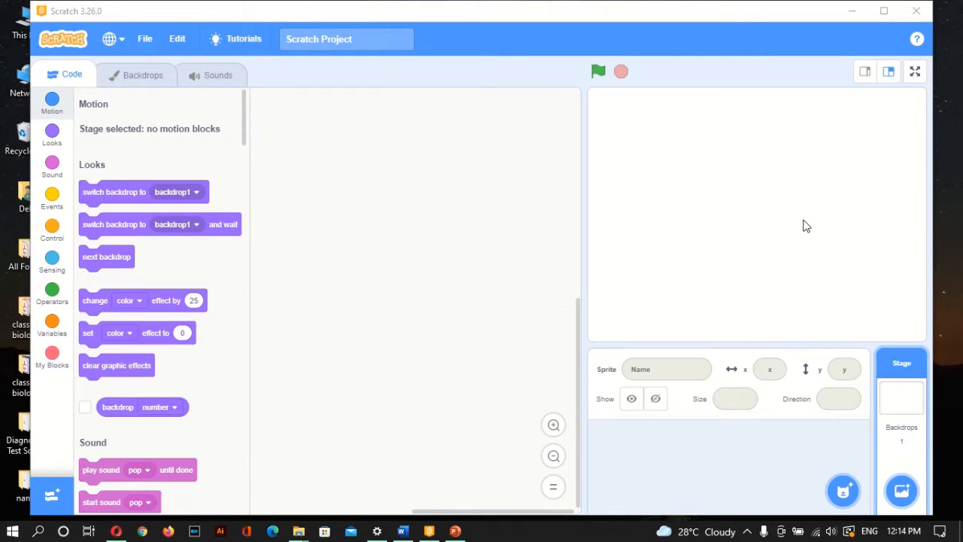
mouse_move(461, 369)
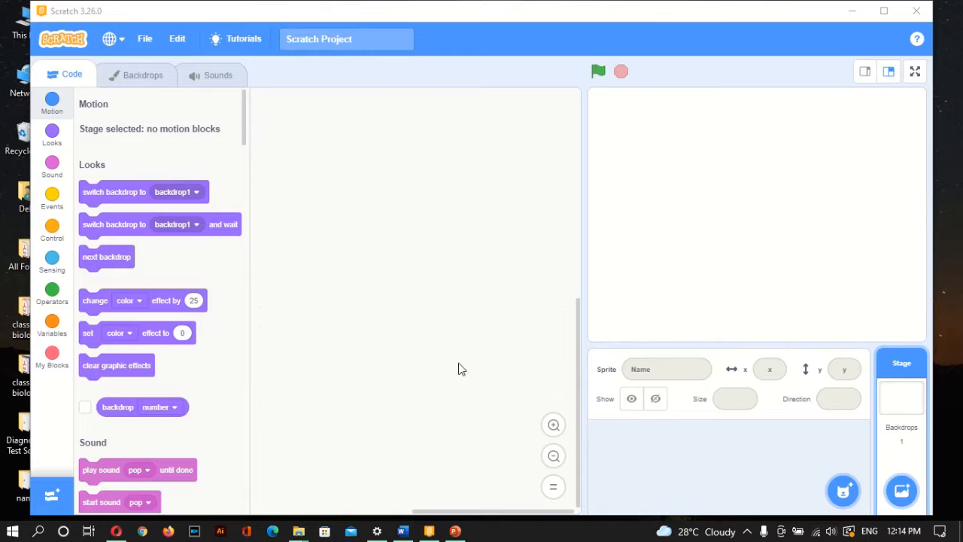
mouse_move(749, 228)
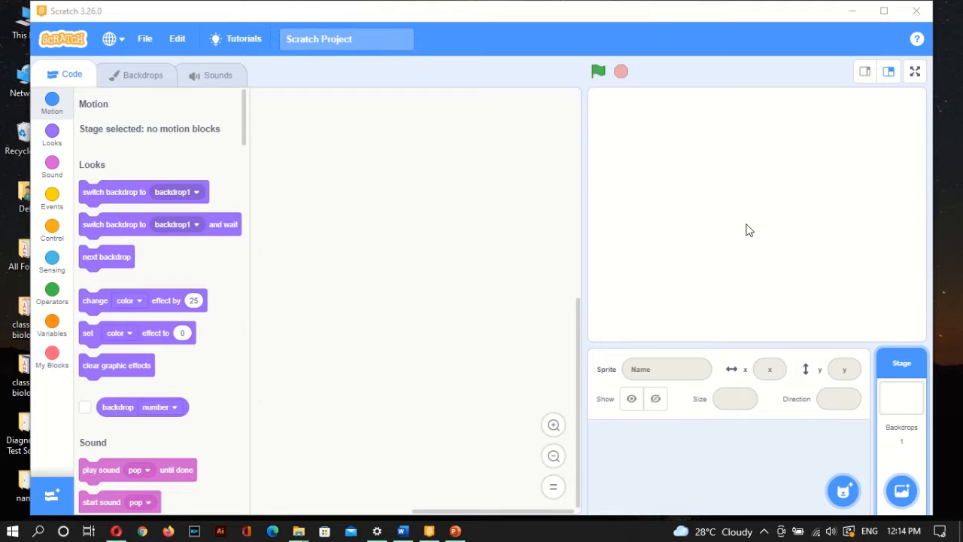
mouse_move(774, 408)
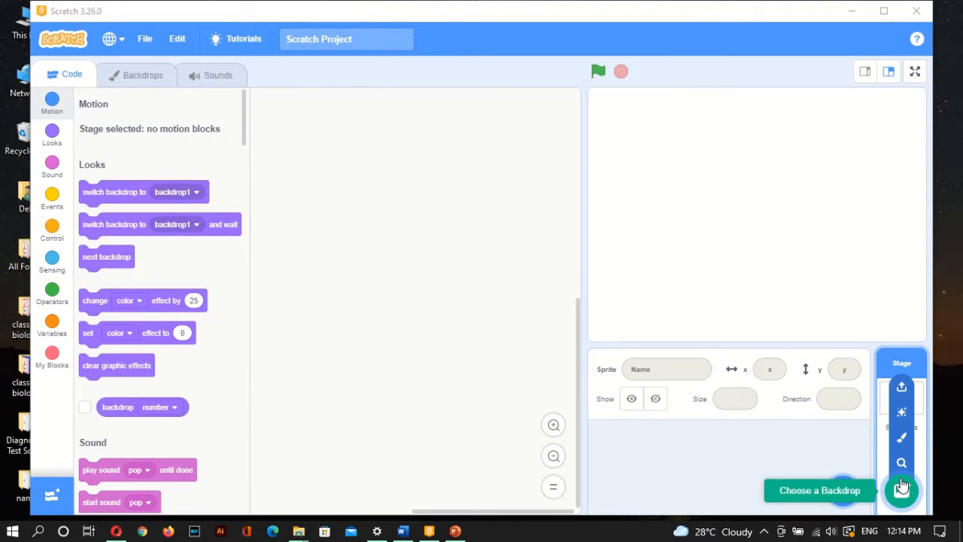
Step: Browse the backdrop library without choosing one yet
click(819, 490)
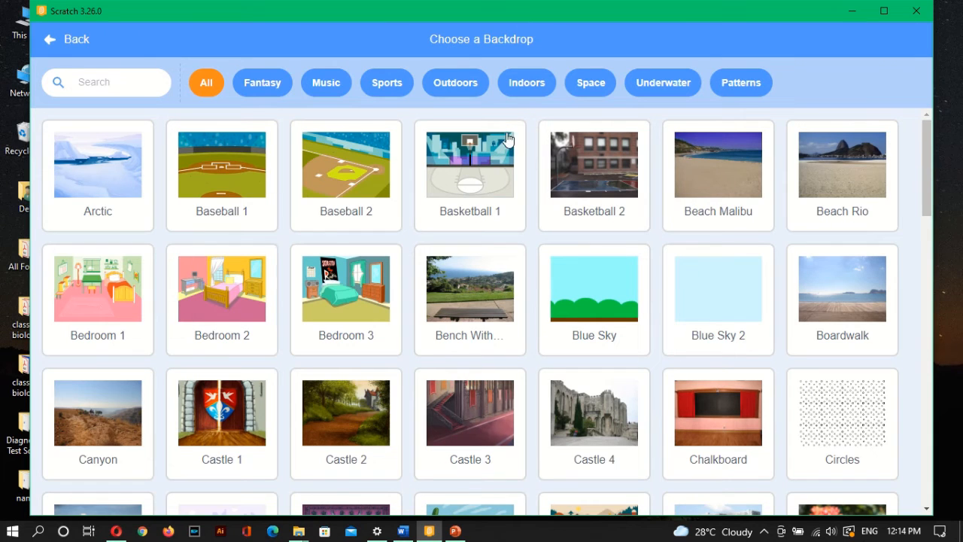
mouse_move(704, 259)
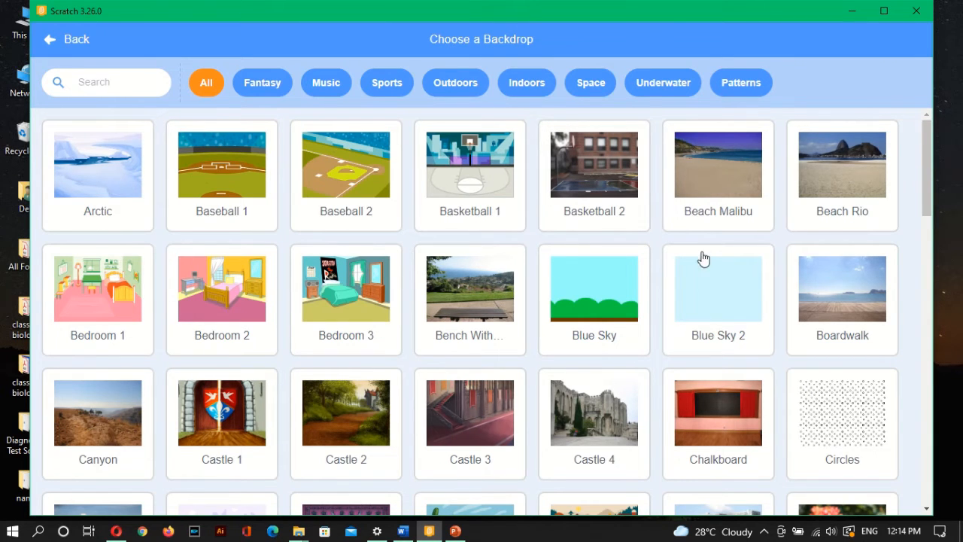
click(67, 39)
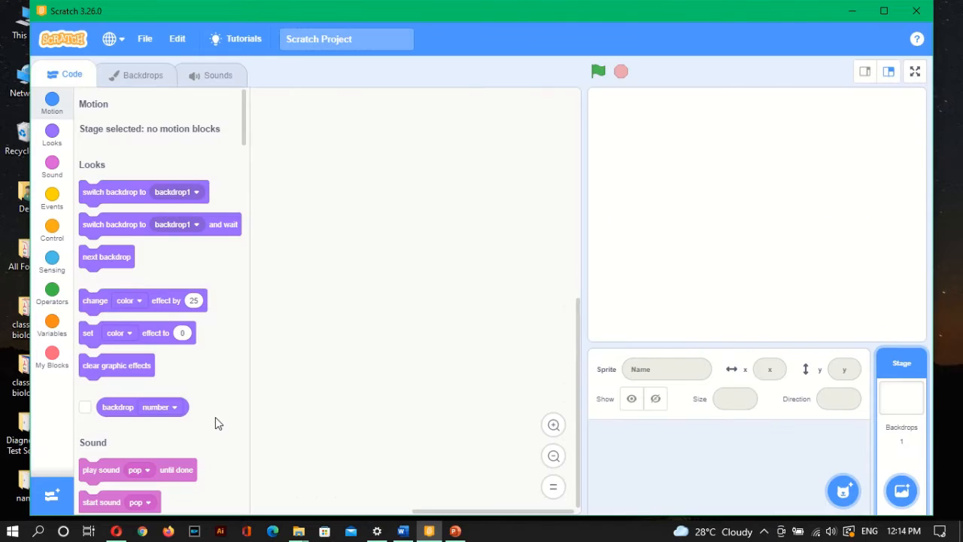
click(900, 490)
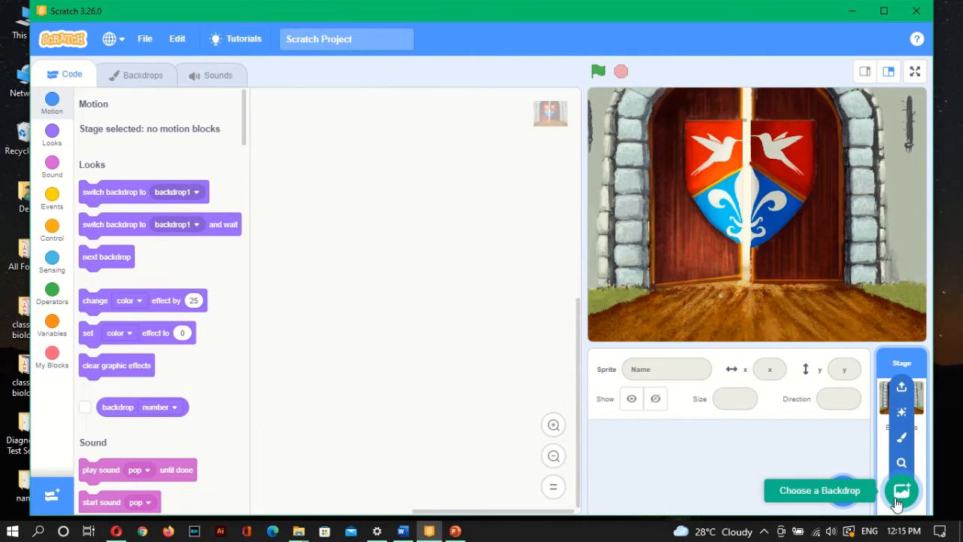
click(900, 491)
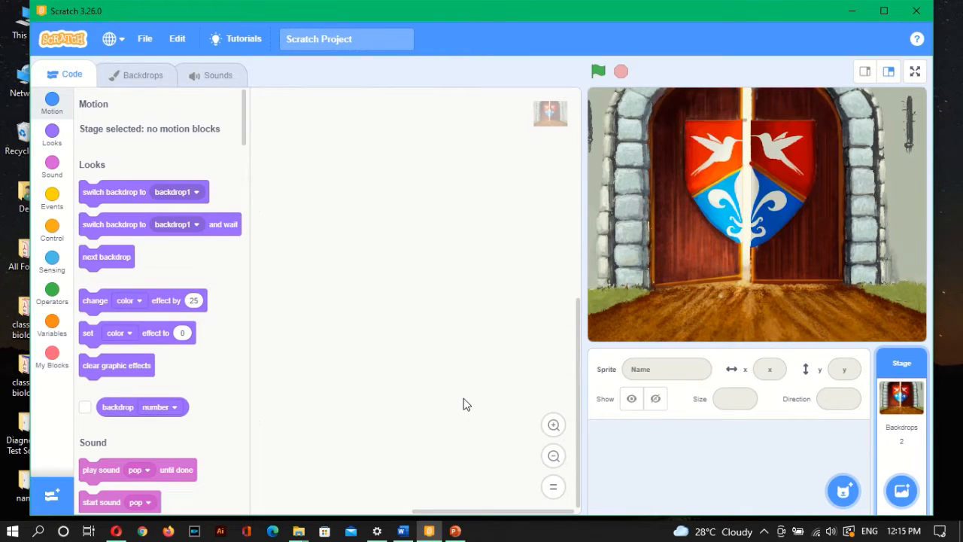
mouse_move(882, 439)
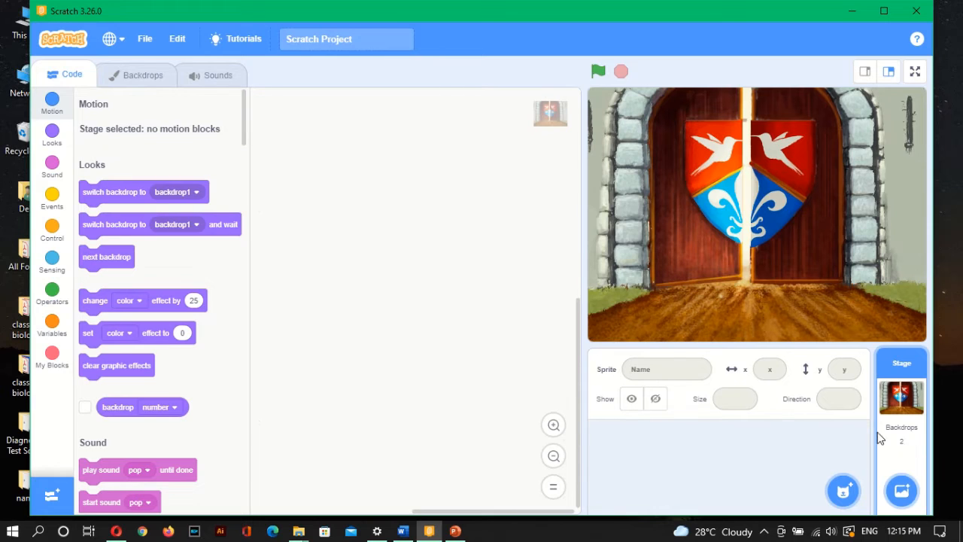
mouse_move(908, 367)
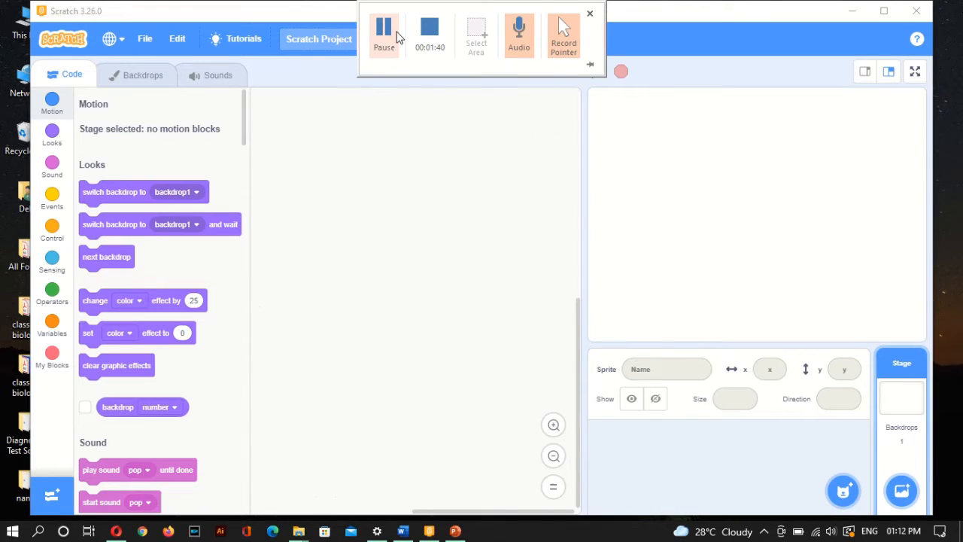
click(590, 14)
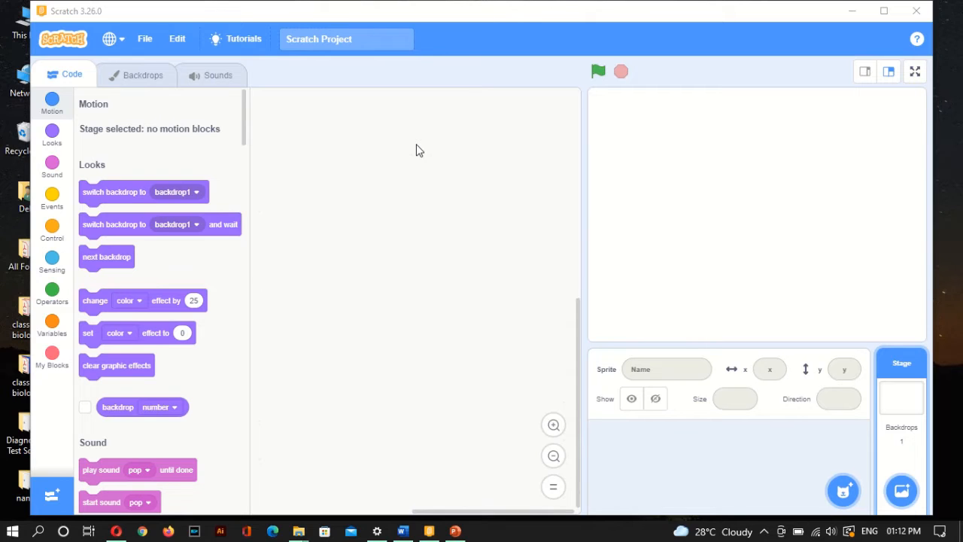
mouse_move(876, 496)
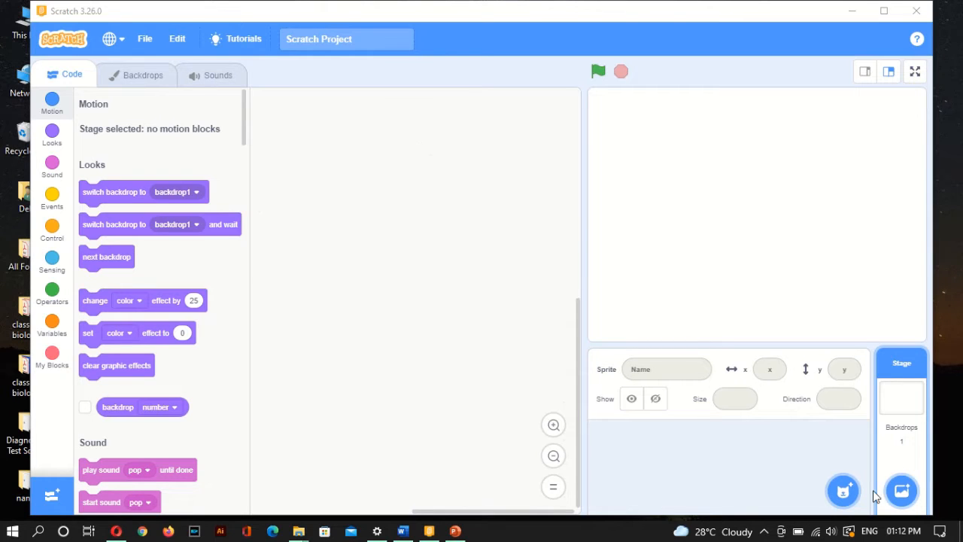
Step: Give the stage the Arctic backdrop from the library
click(900, 491)
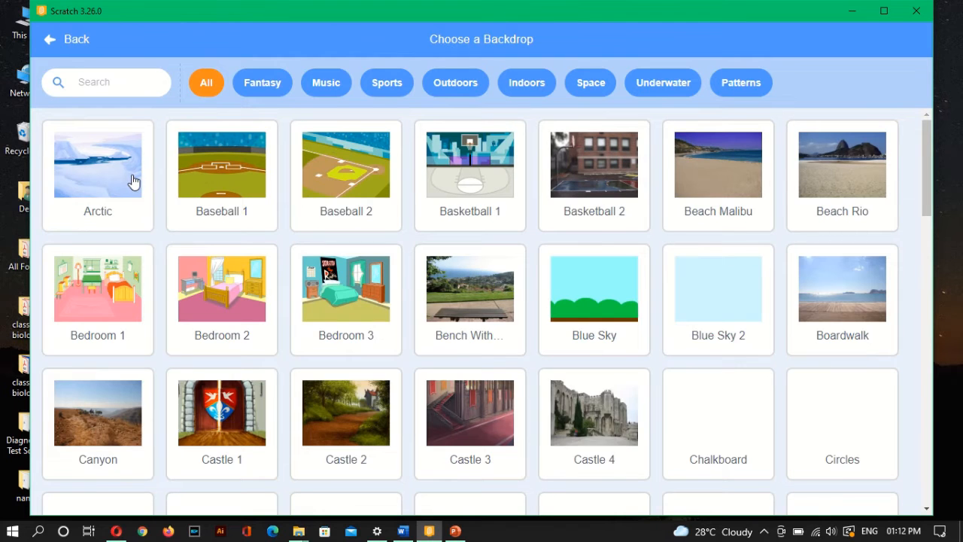
click(98, 164)
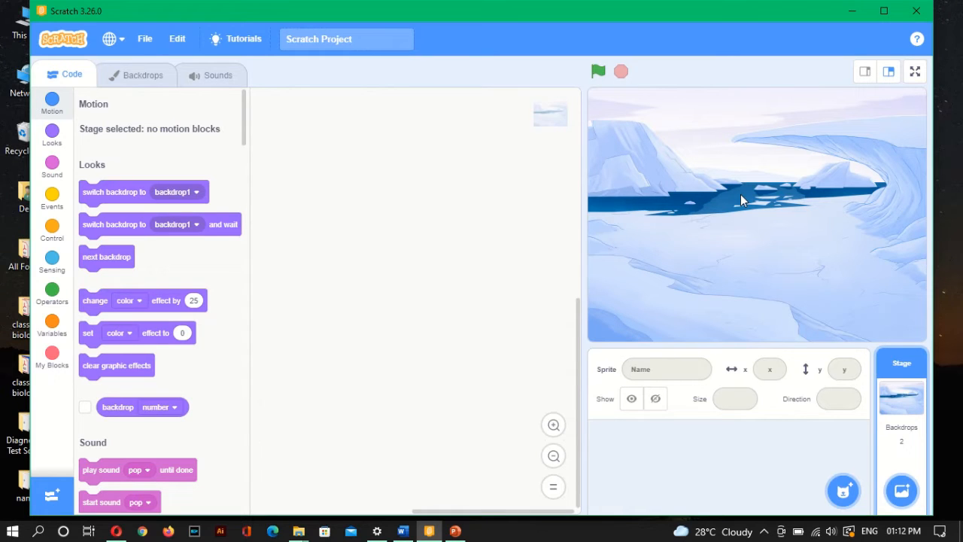
mouse_move(821, 154)
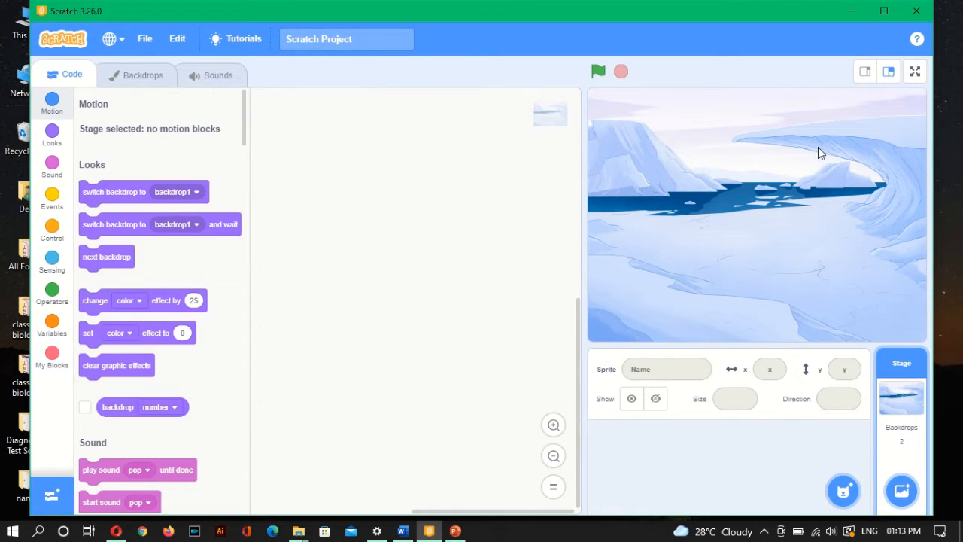
mouse_move(761, 286)
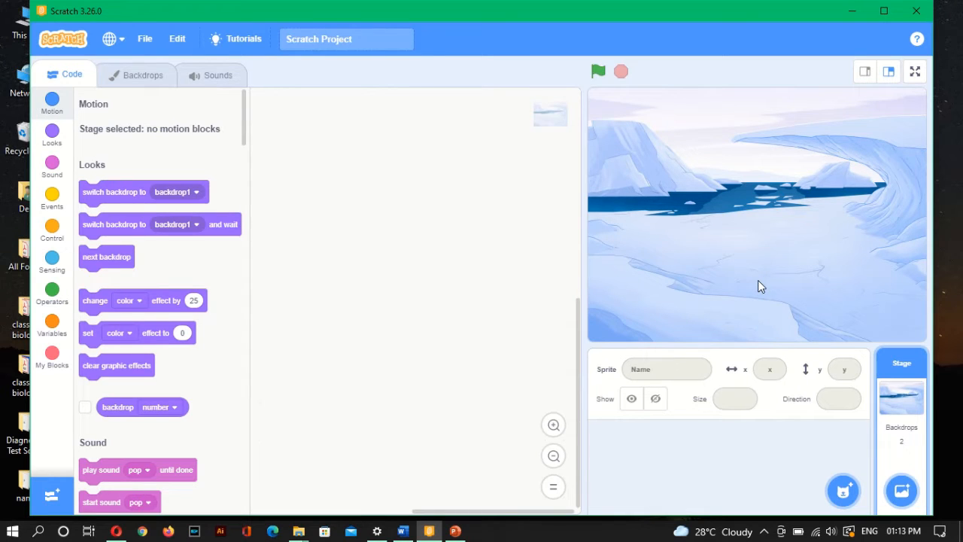
mouse_move(108, 39)
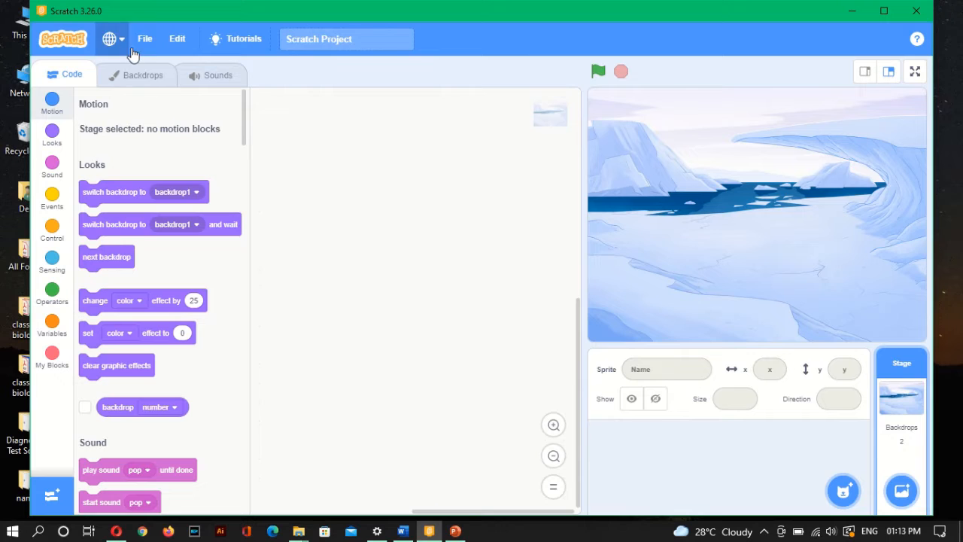
Step: Add blank backdrop2 after Arctic using the Paint option
click(141, 75)
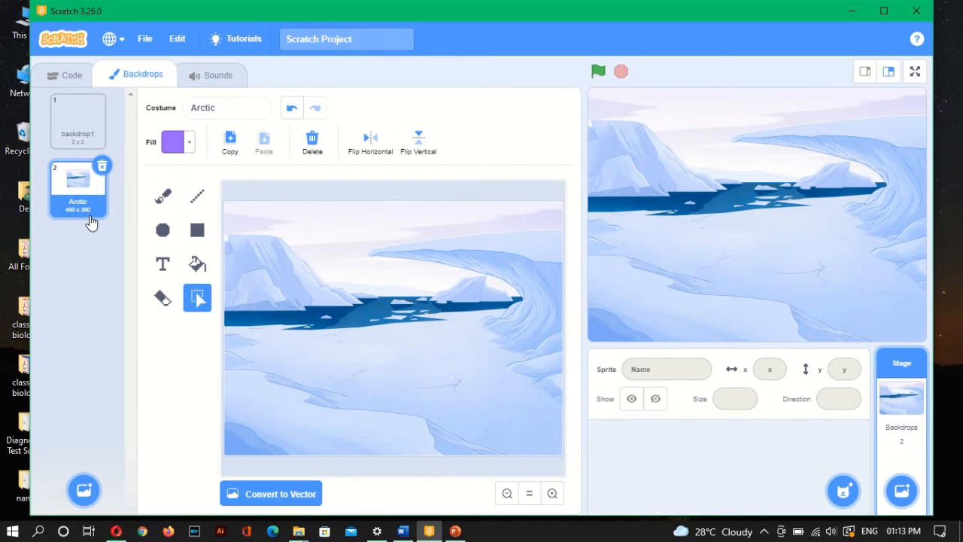
mouse_move(87, 198)
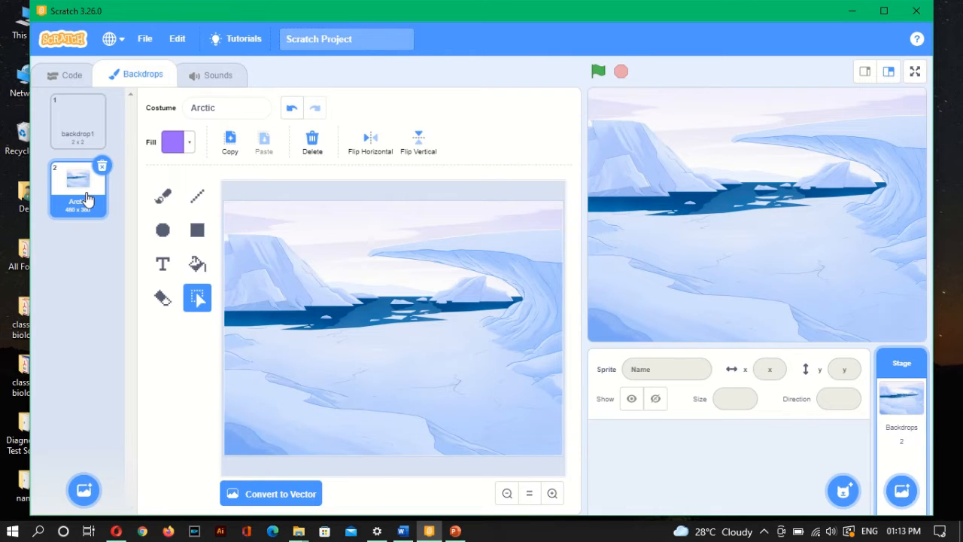
mouse_move(481, 429)
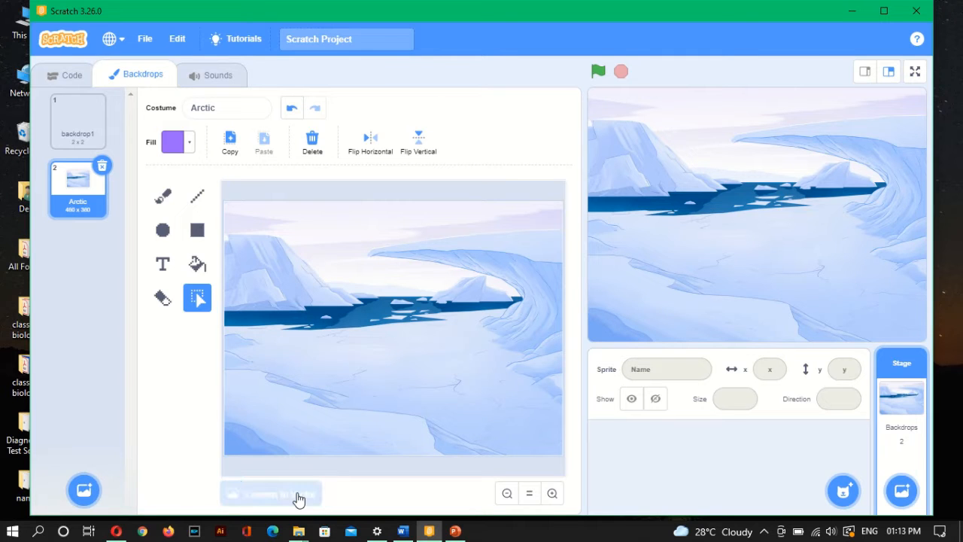
click(270, 493)
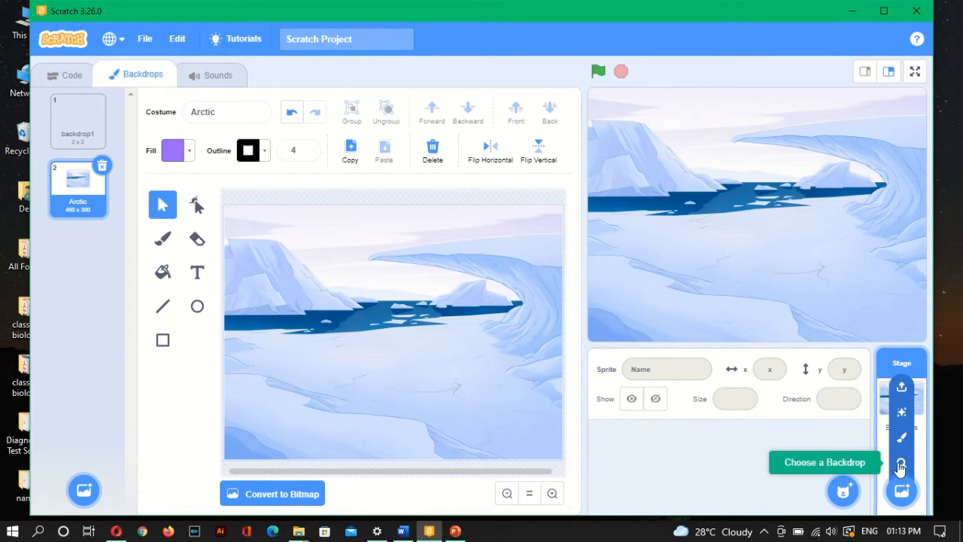
click(899, 491)
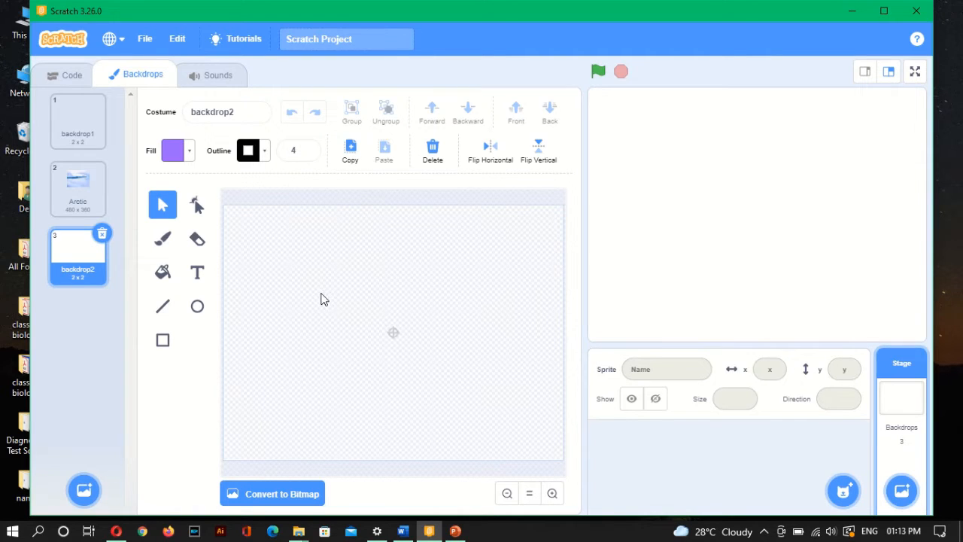
click(78, 188)
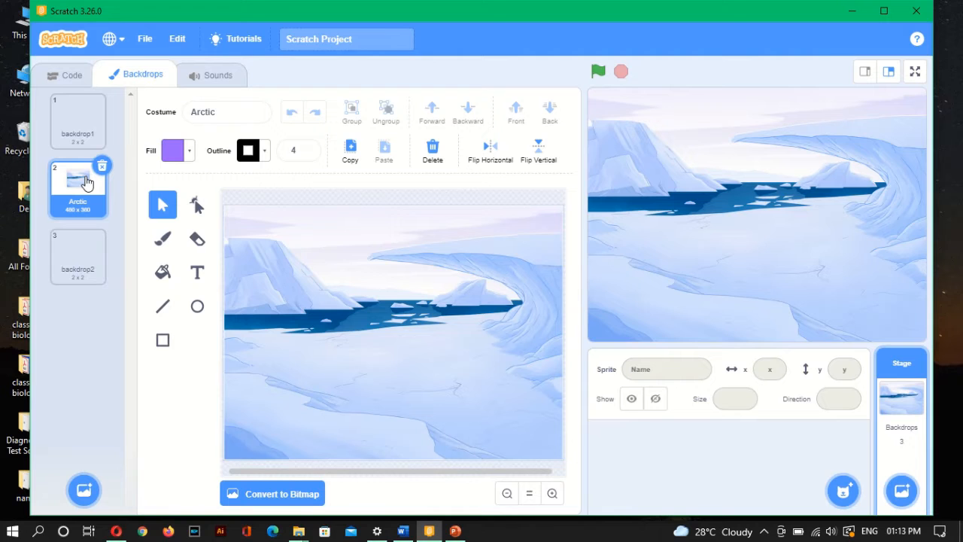
Step: Add blank backdrop3 and select the Fill tool in the paint editor
click(899, 491)
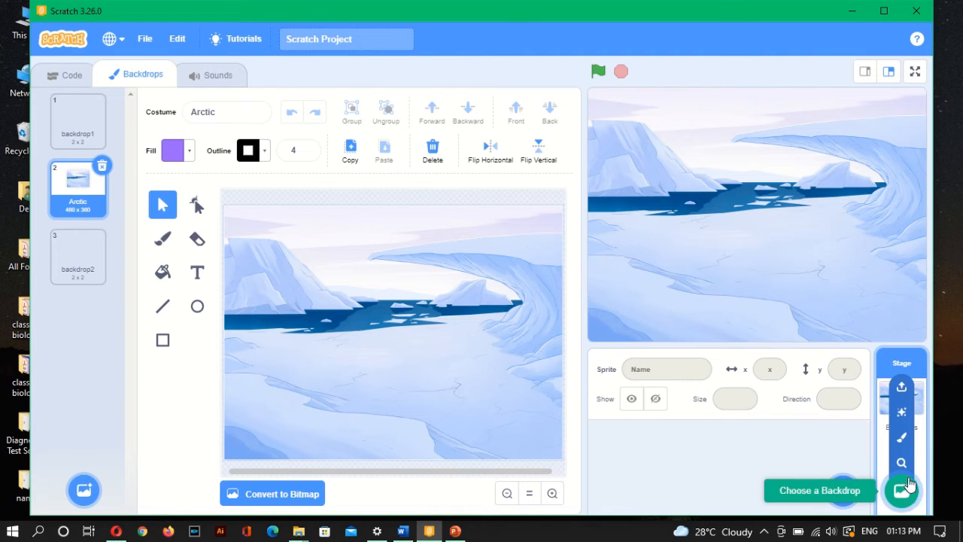
click(901, 491)
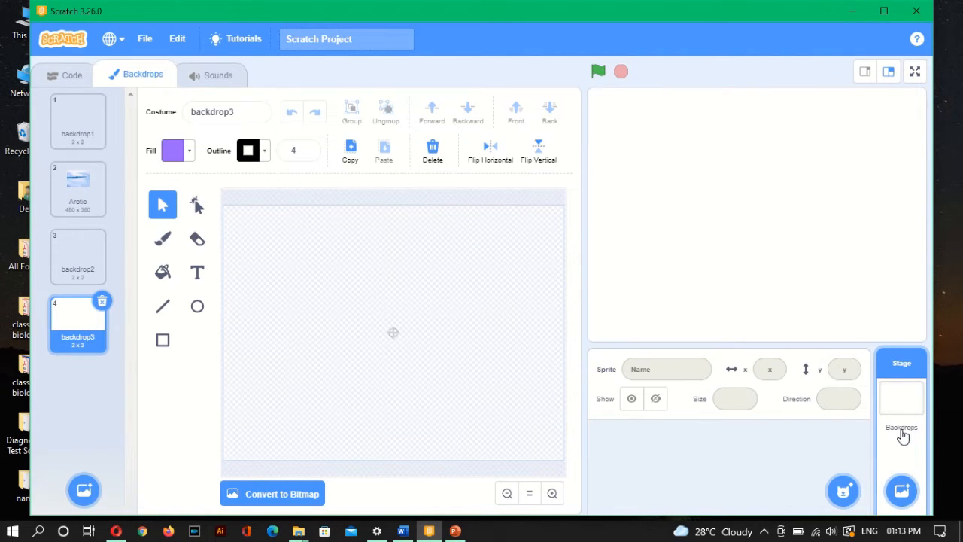
click(163, 238)
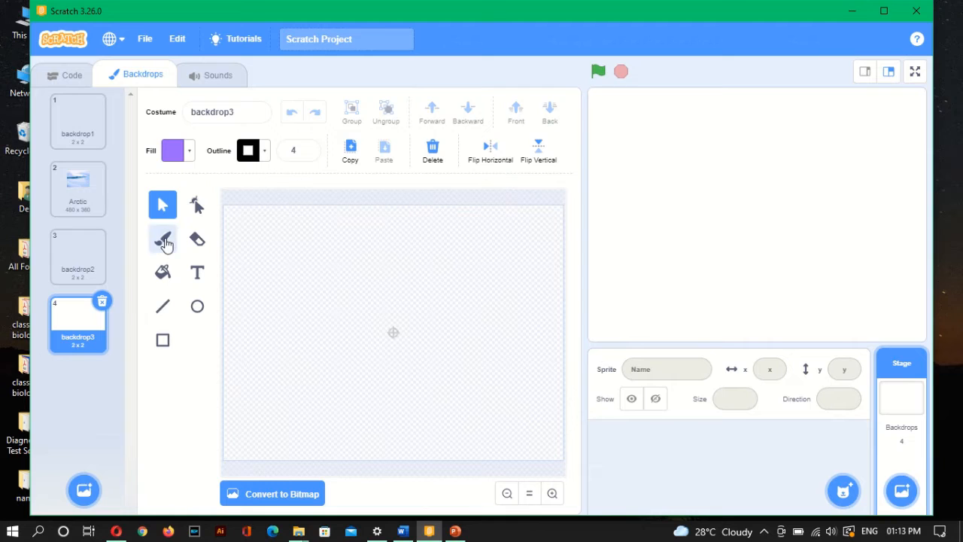
click(162, 238)
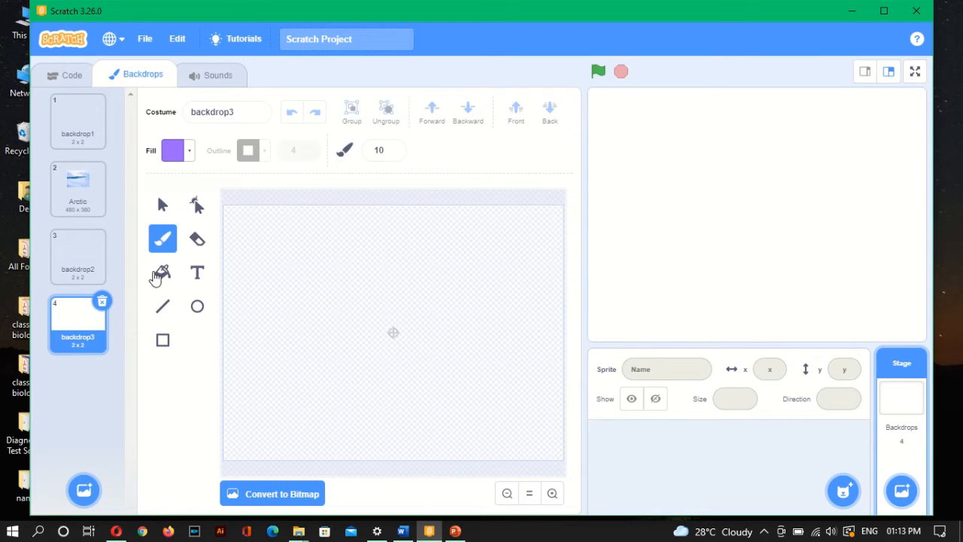
click(162, 271)
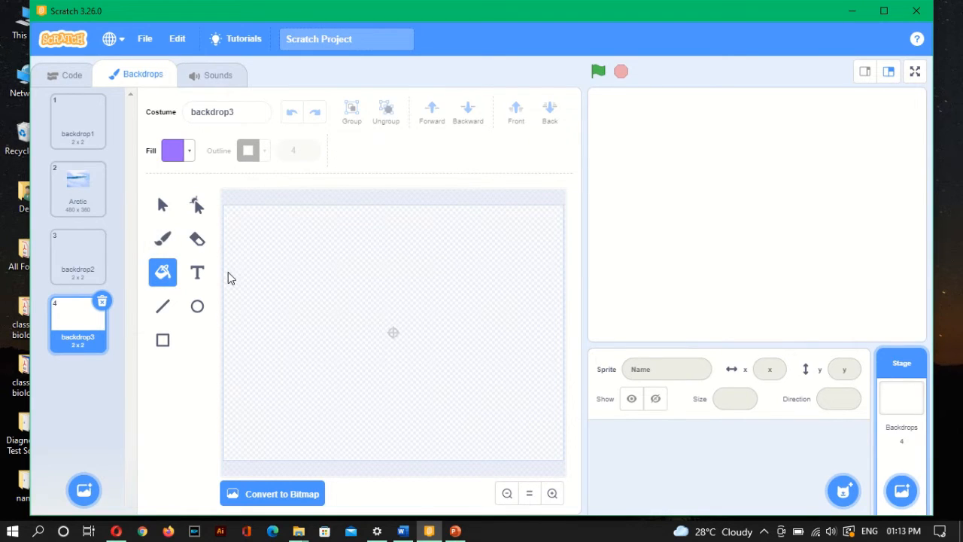
mouse_move(229, 284)
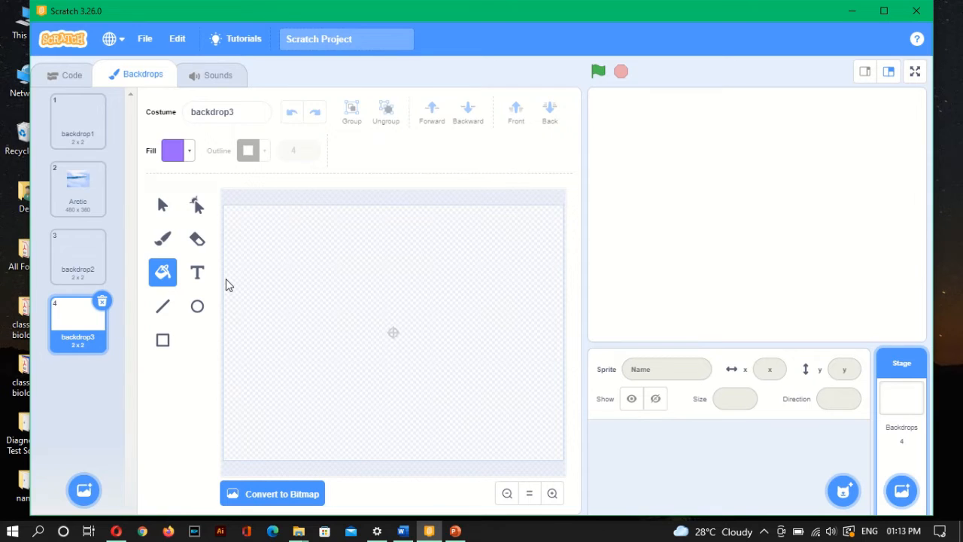
mouse_move(283, 207)
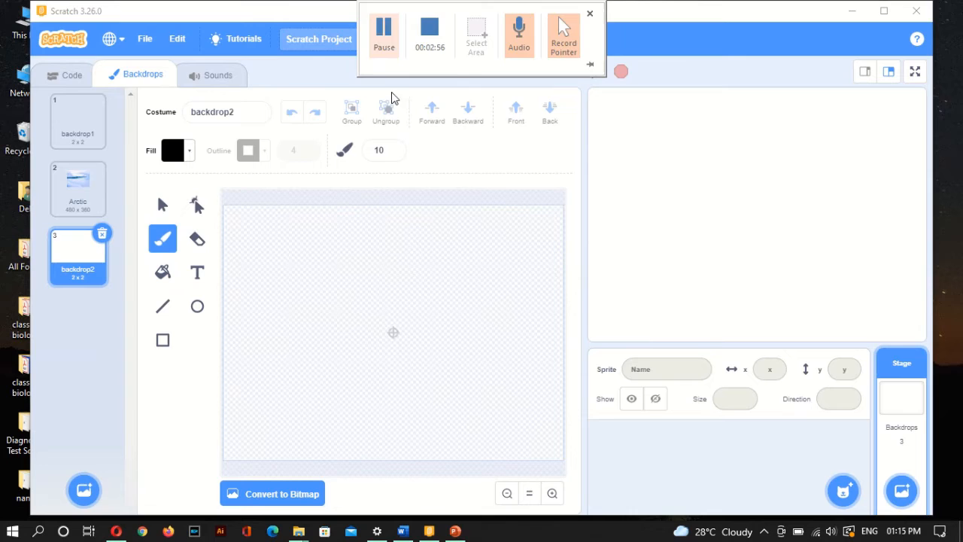
Step: Paint yellow mountain peaks across the top of the blank backdrop
click(590, 14)
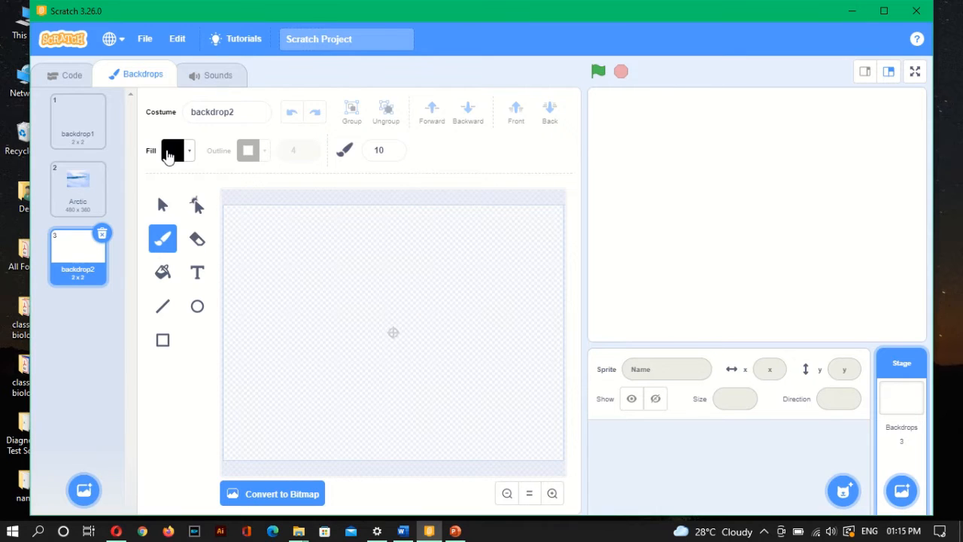
click(178, 151)
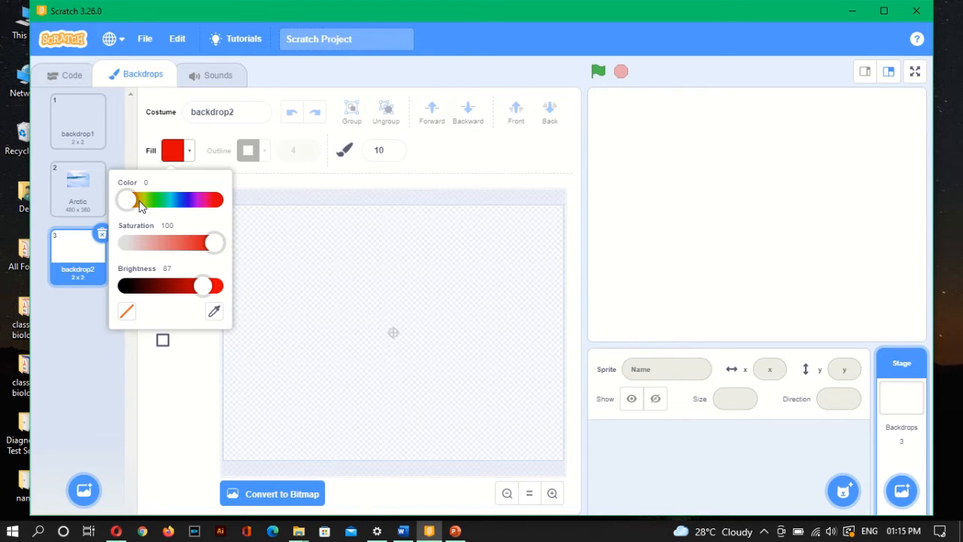
drag(126, 199, 138, 198)
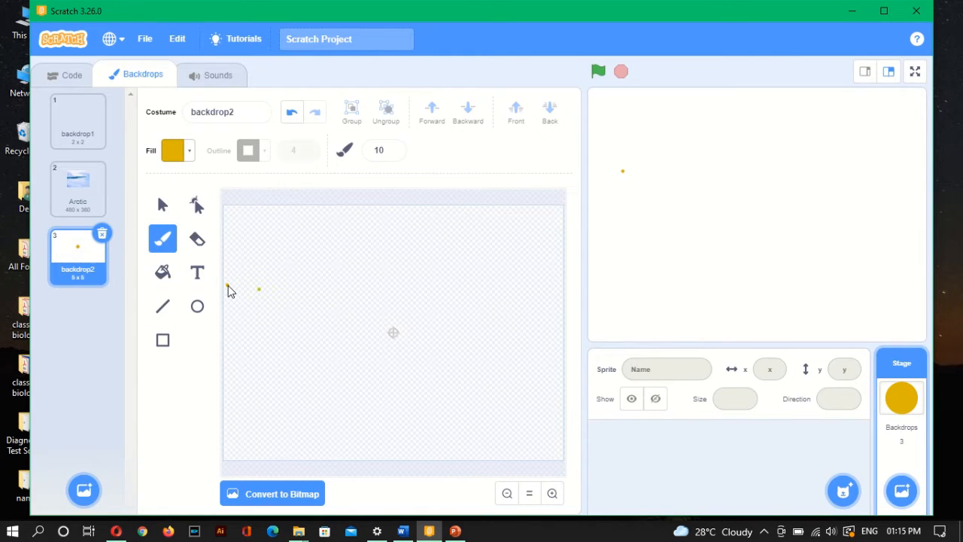
drag(229, 292, 409, 213)
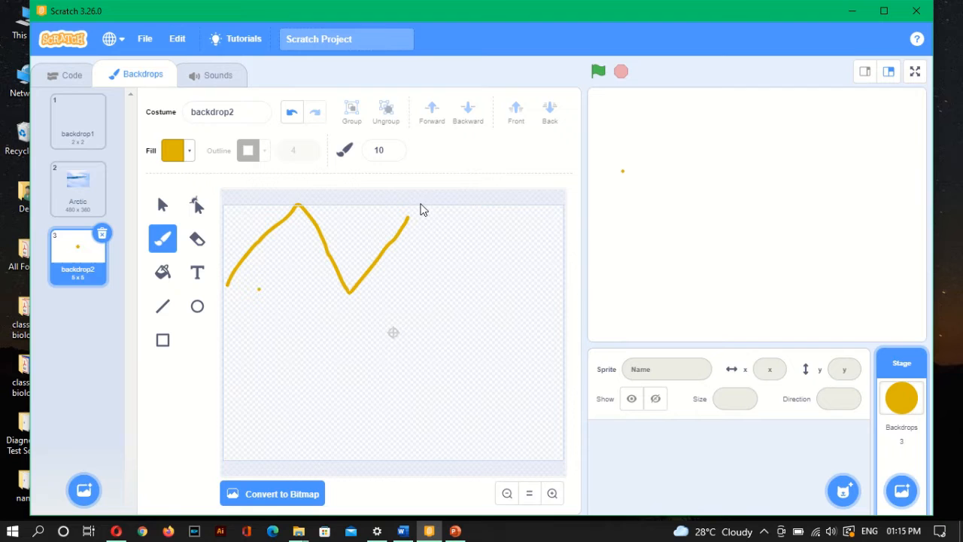
drag(421, 203, 560, 253)
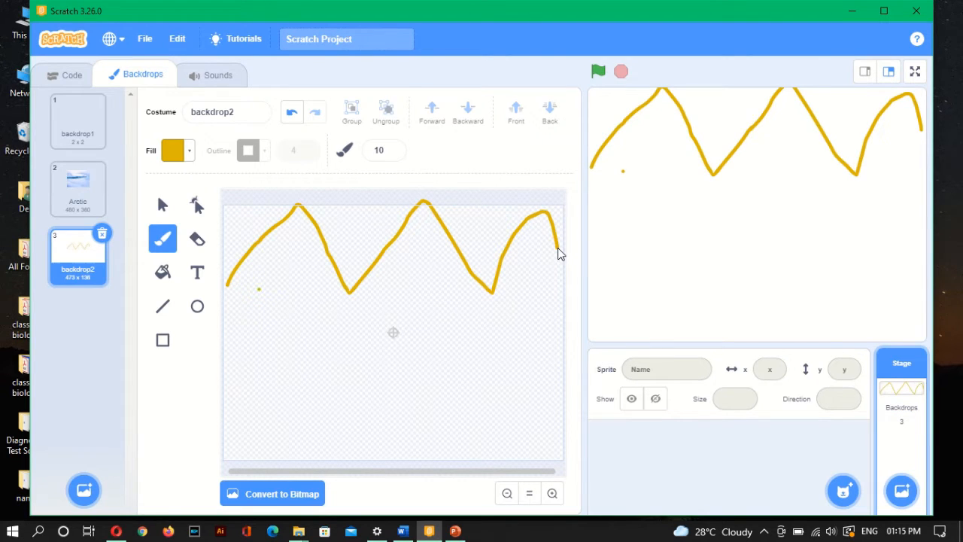
mouse_move(153, 217)
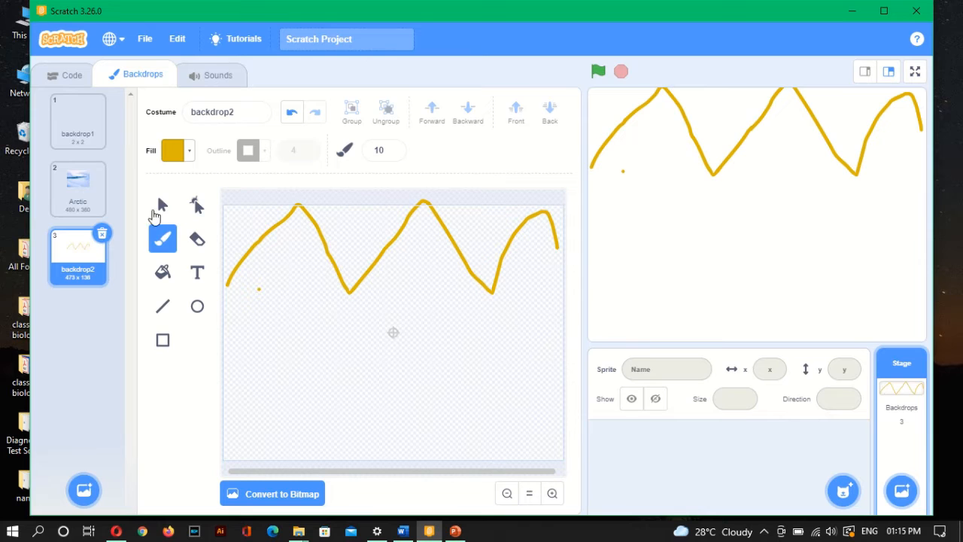
Step: Paint light-blue river lines running down from the peaks
click(172, 150)
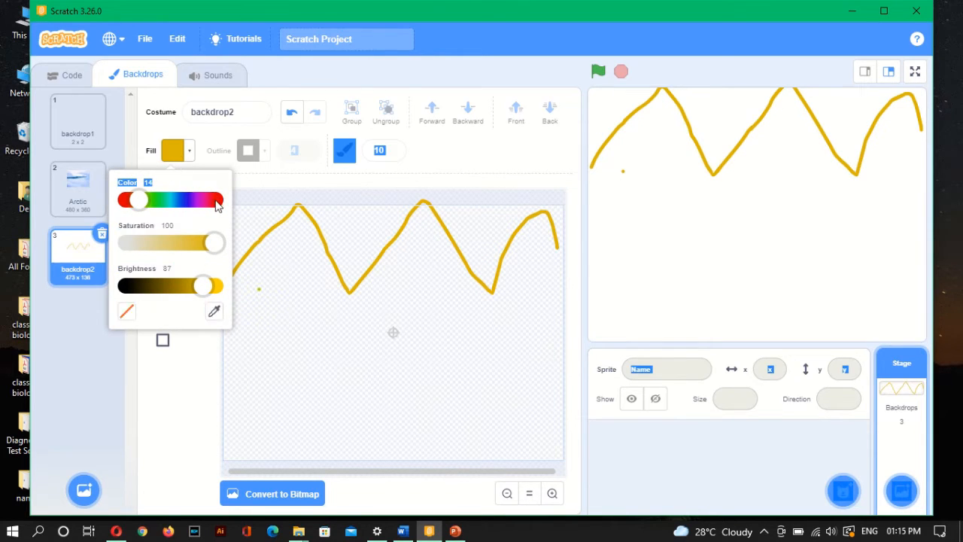
drag(134, 198, 213, 198)
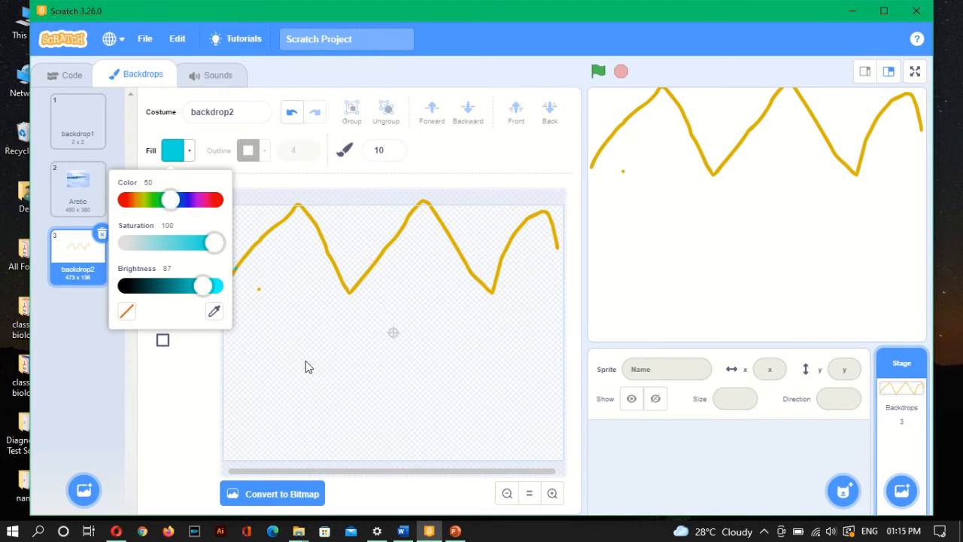
click(255, 324)
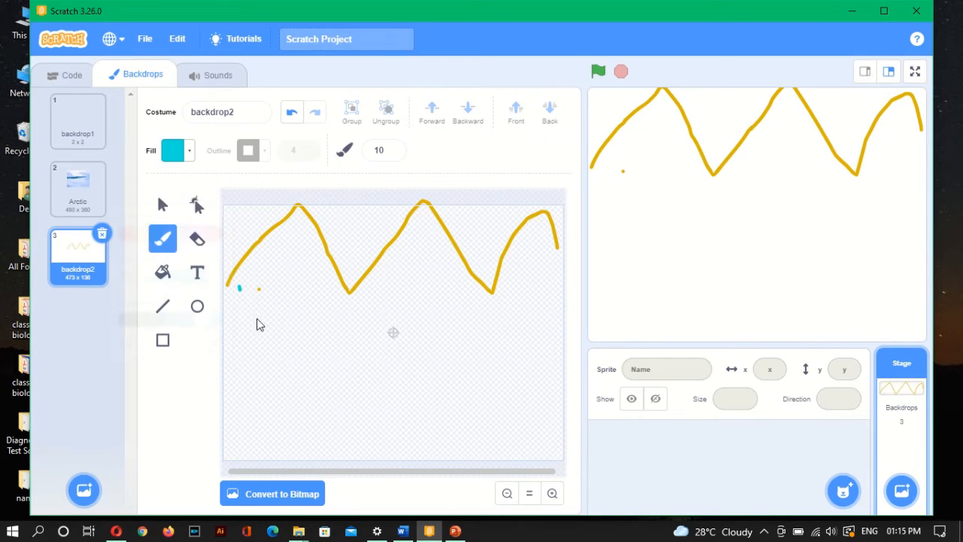
drag(241, 289, 397, 415)
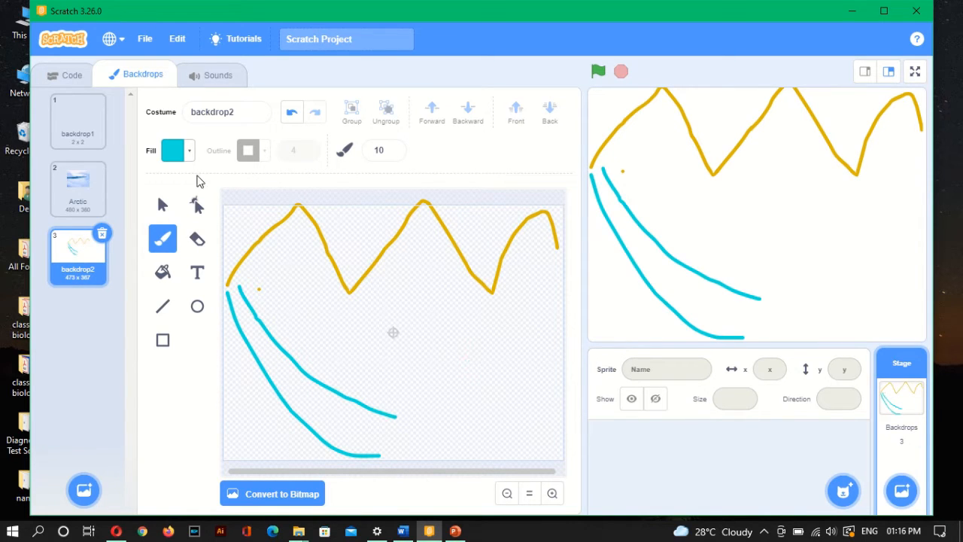
Step: Paint a green tree trunk and crown at lower right, then show Arctic again
click(175, 151)
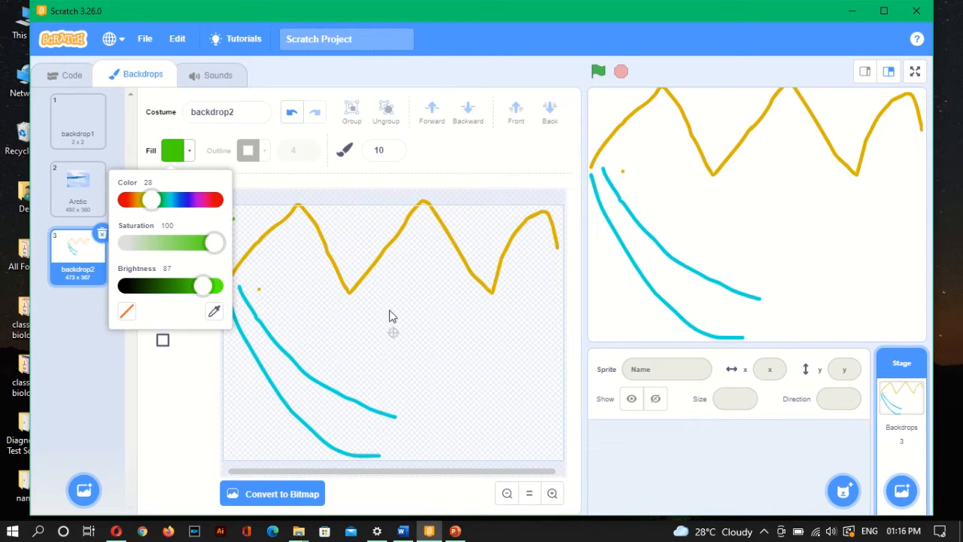
mouse_move(496, 440)
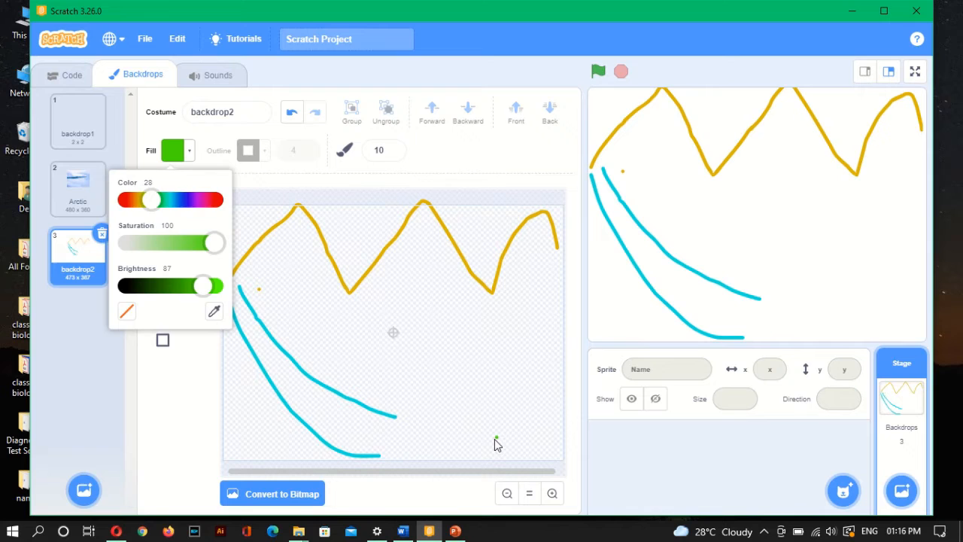
drag(491, 334, 491, 448)
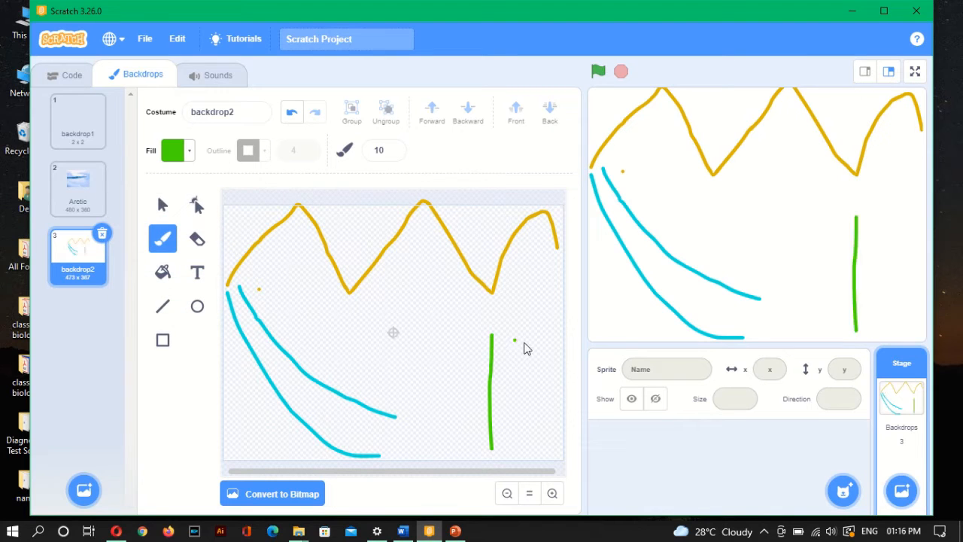
drag(514, 339, 539, 451)
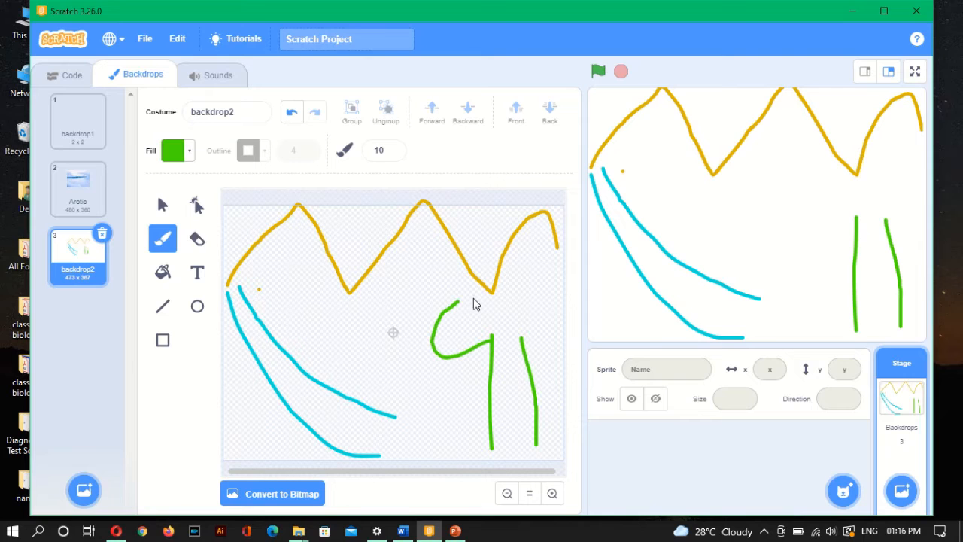
drag(466, 300, 538, 346)
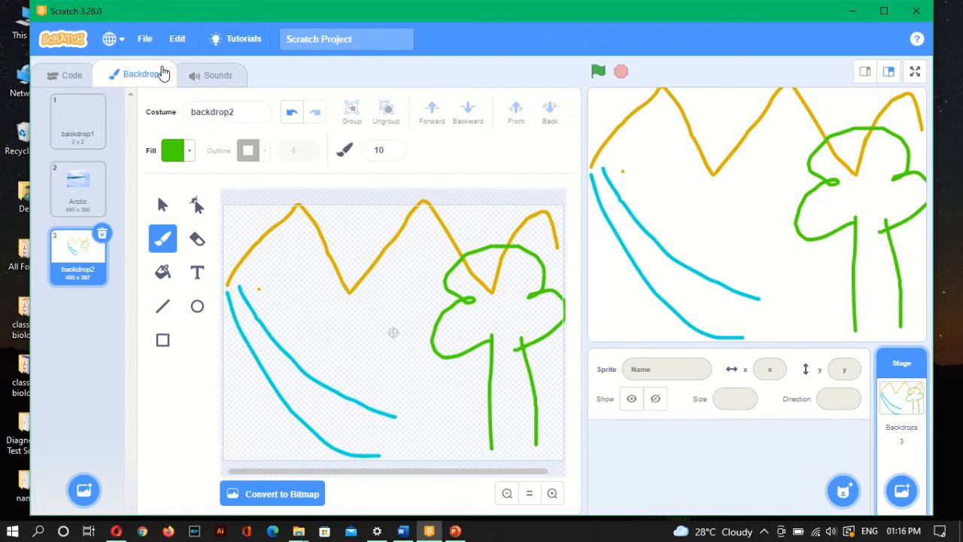
mouse_move(319, 493)
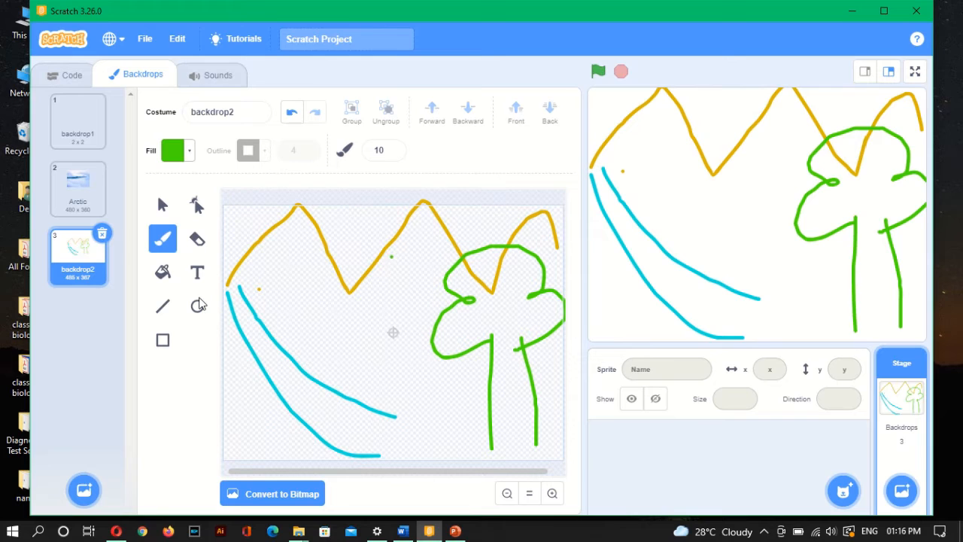
click(196, 307)
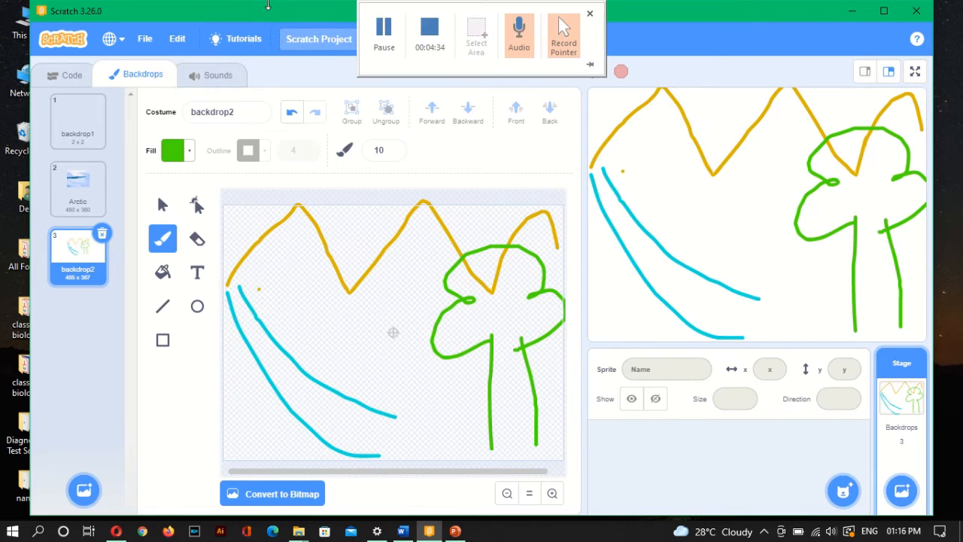
click(590, 13)
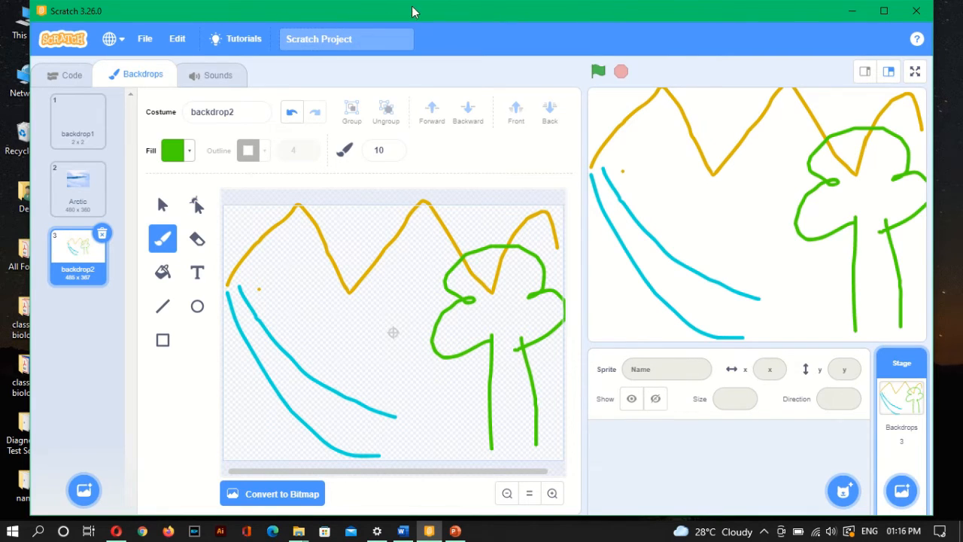
mouse_move(412, 169)
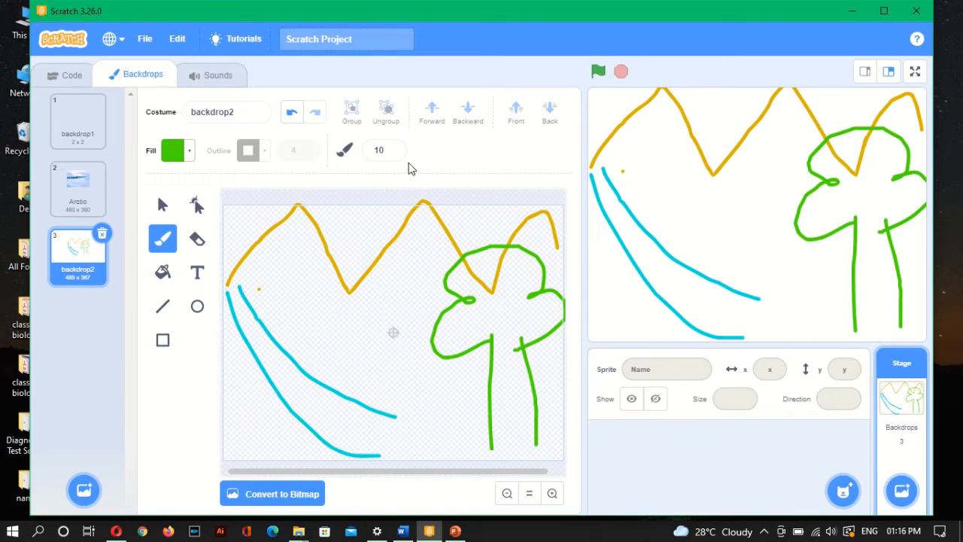
click(79, 184)
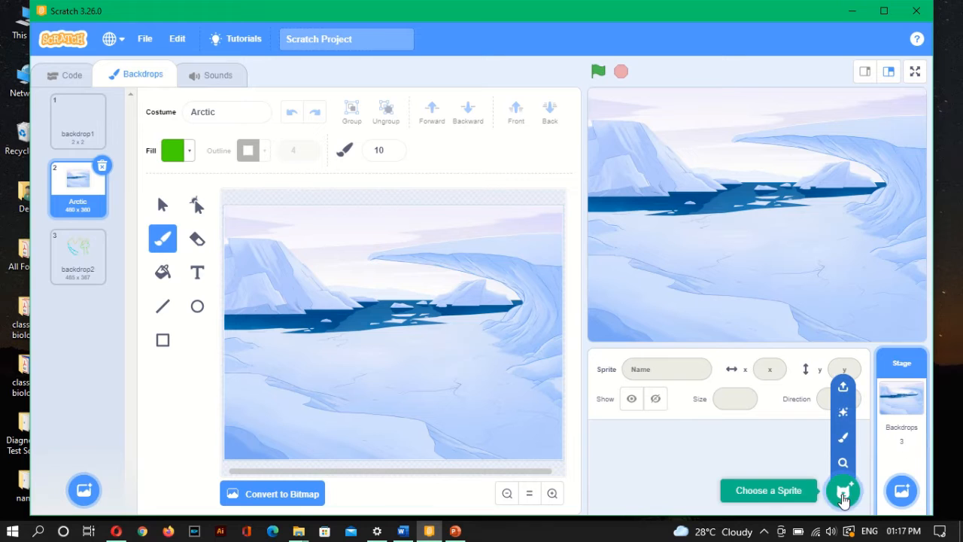
Step: Add the Bear sprite from the Animals library to the project
click(843, 490)
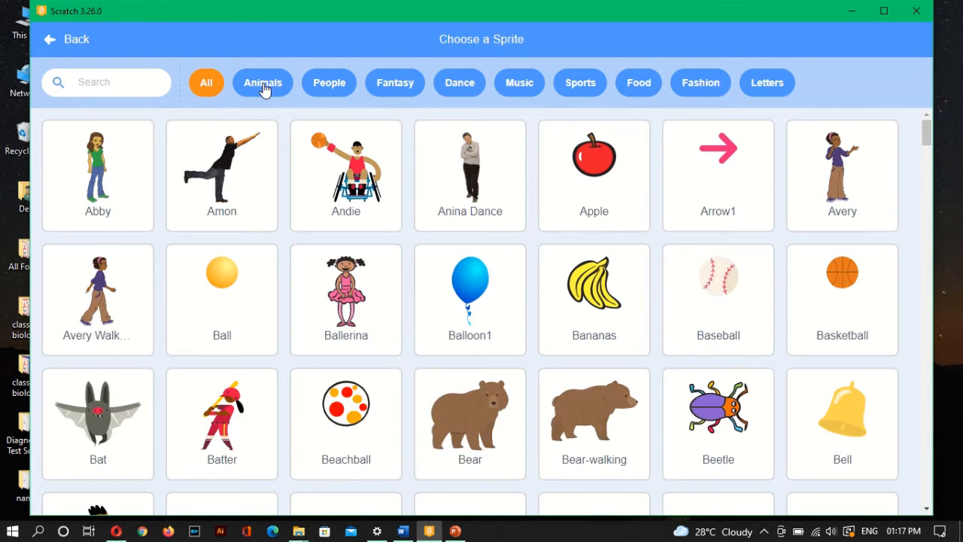
click(262, 81)
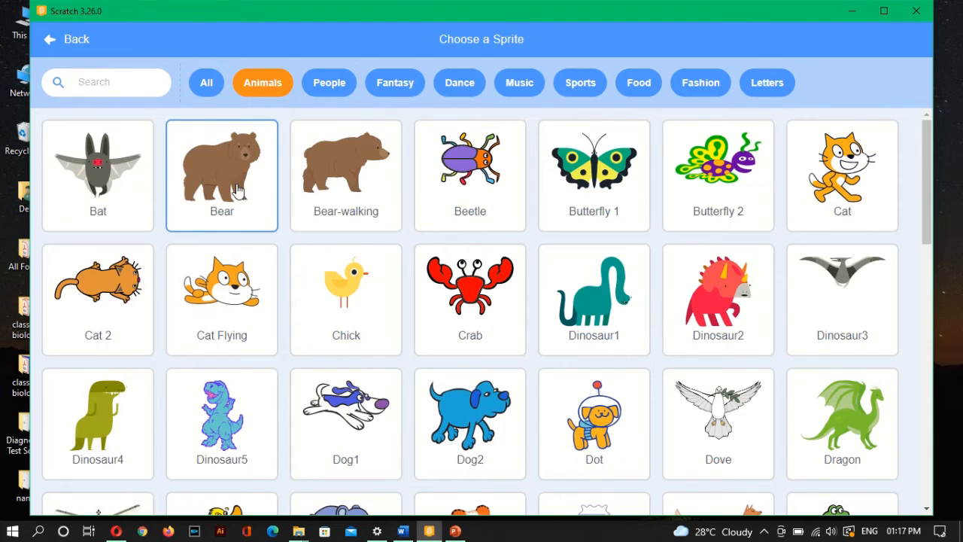
click(221, 174)
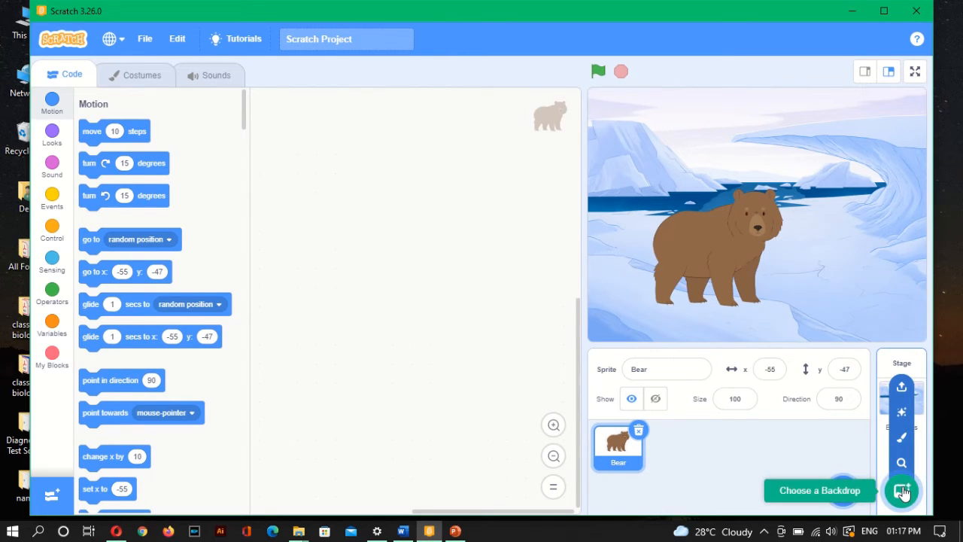
Step: Select the stage and return to its backdrops editor
click(901, 490)
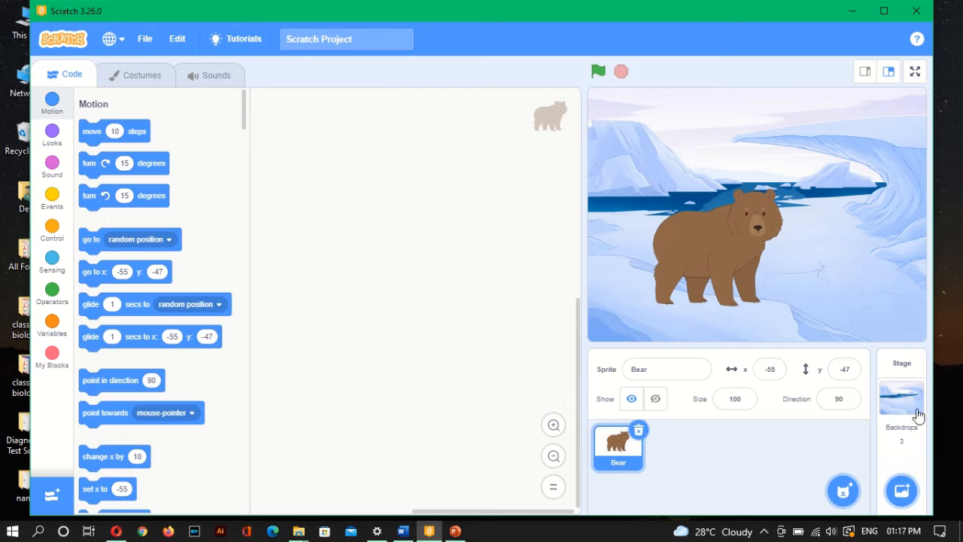
click(899, 394)
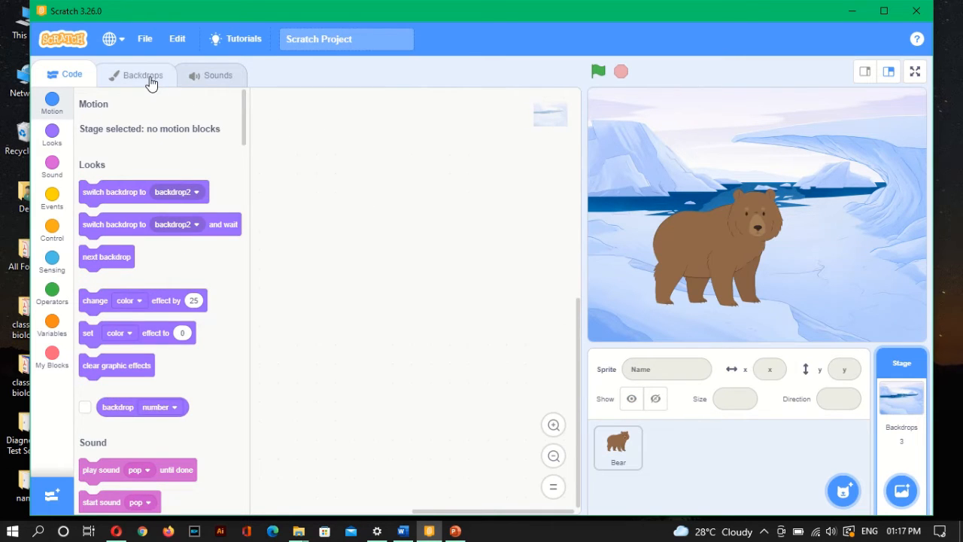
click(142, 75)
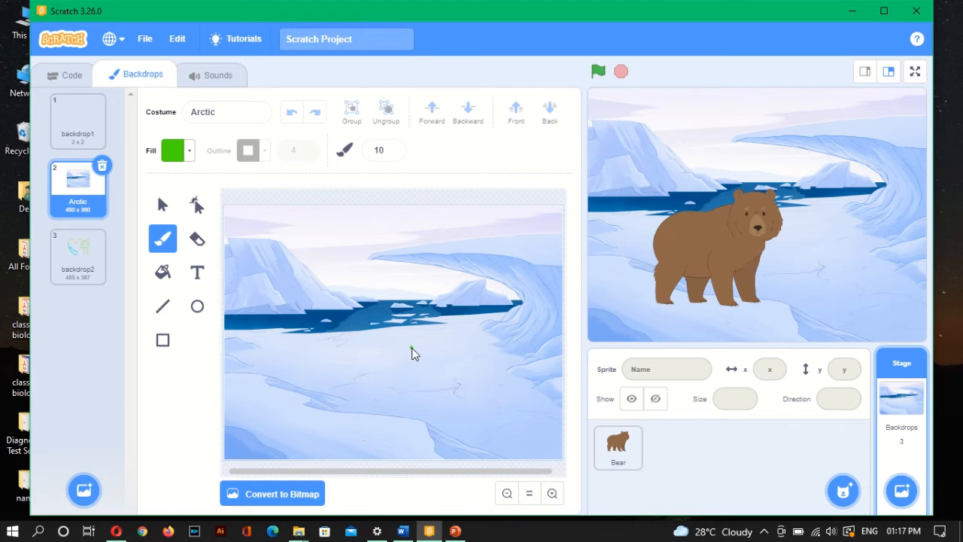
mouse_move(368, 331)
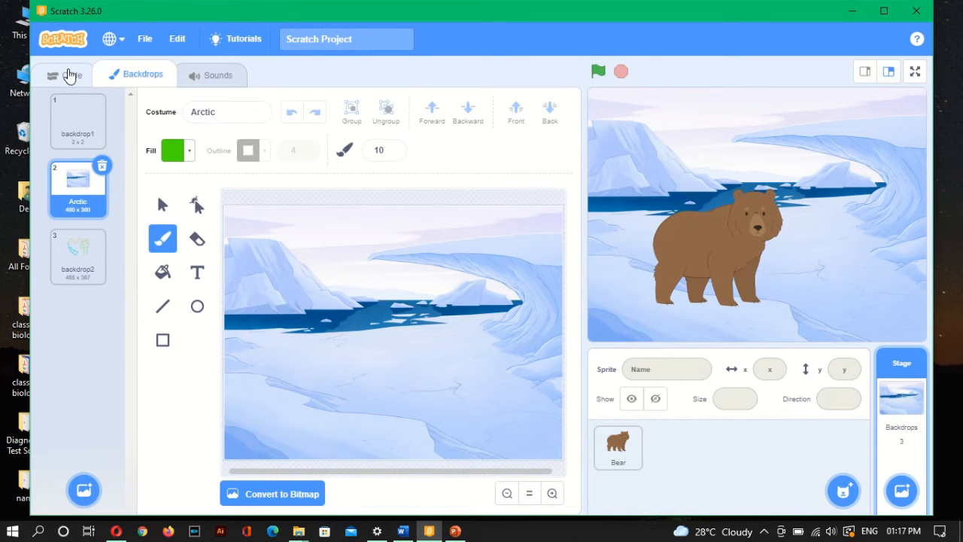
Step: Place switch-backdrop and next-backdrop blocks in the stage script and test advancing
click(70, 75)
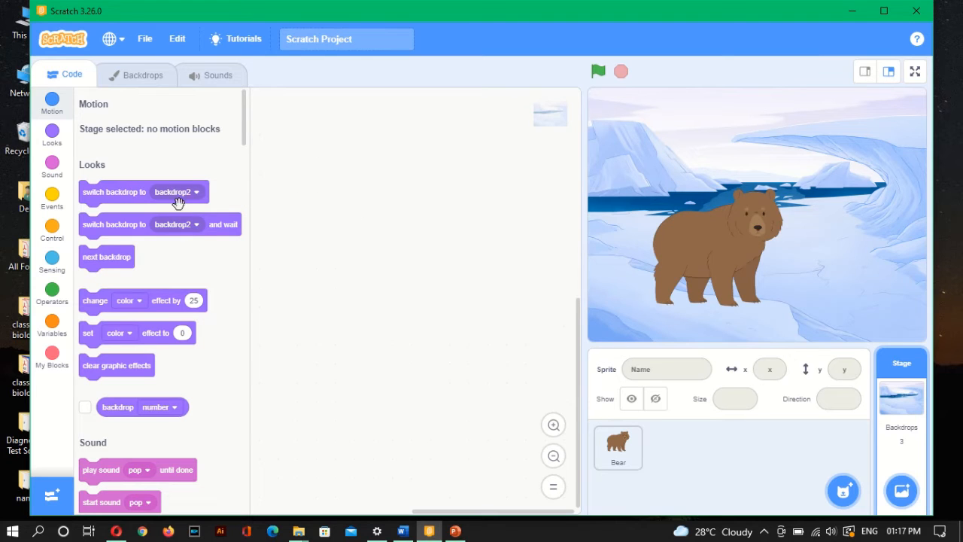
drag(115, 193, 337, 200)
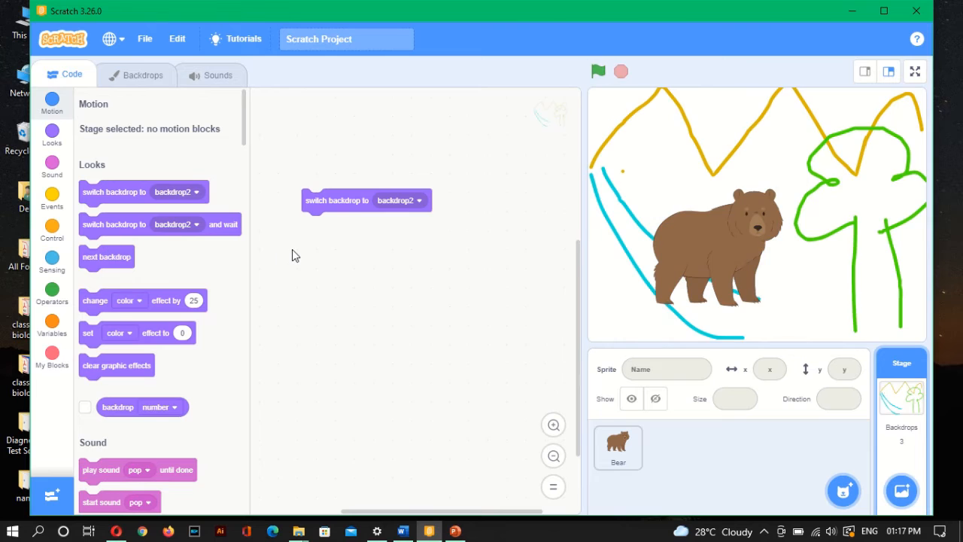
mouse_move(105, 256)
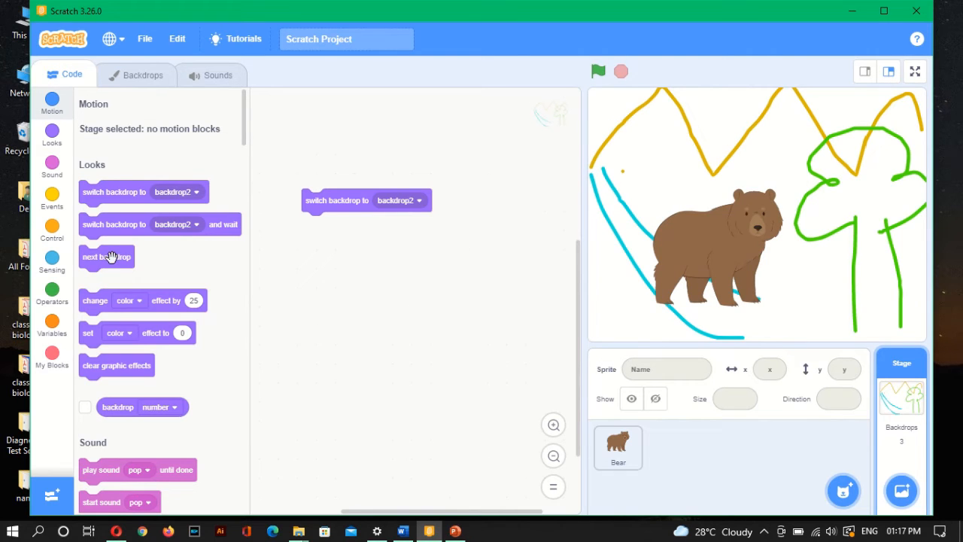
drag(105, 256, 491, 201)
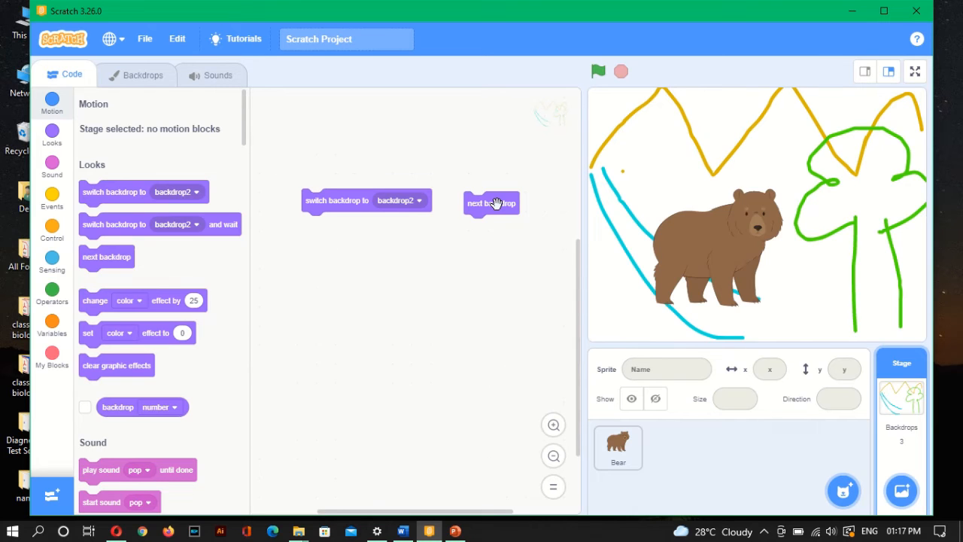
click(491, 203)
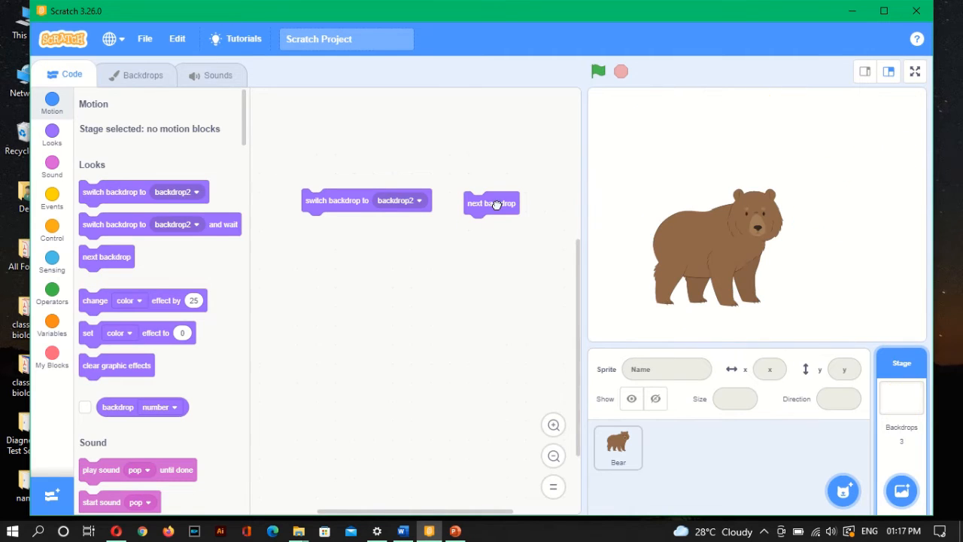
click(491, 203)
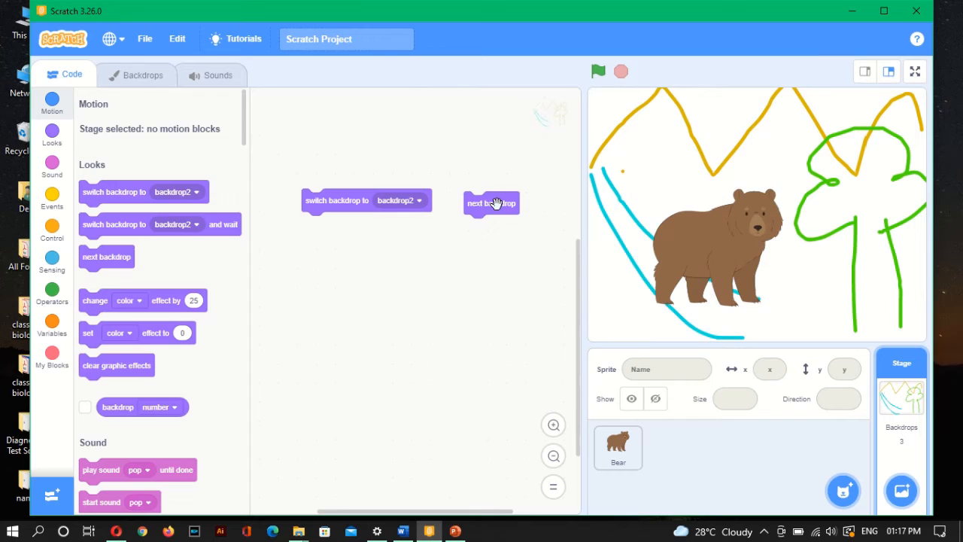
mouse_move(337, 208)
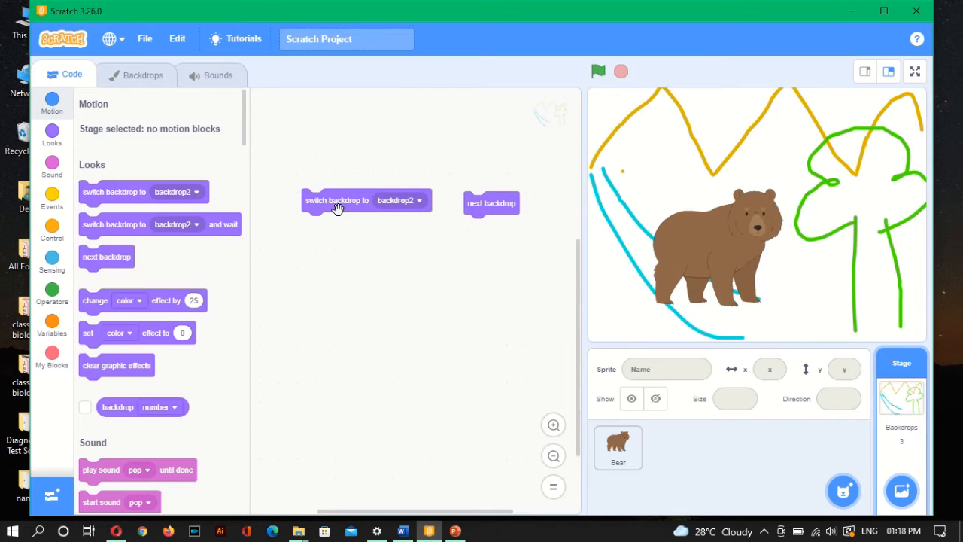
mouse_move(421, 199)
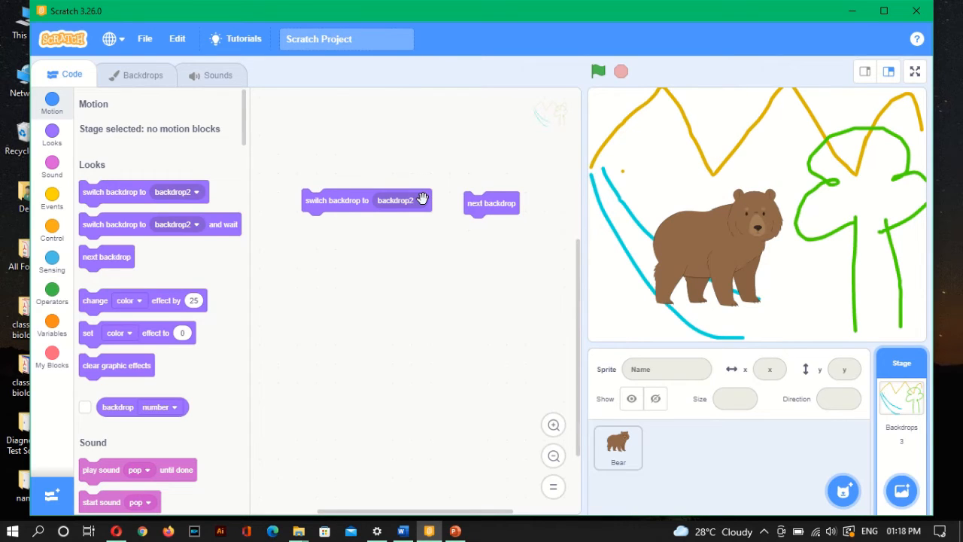
Step: Set the switch-backdrop block to Arctic and run it
click(418, 200)
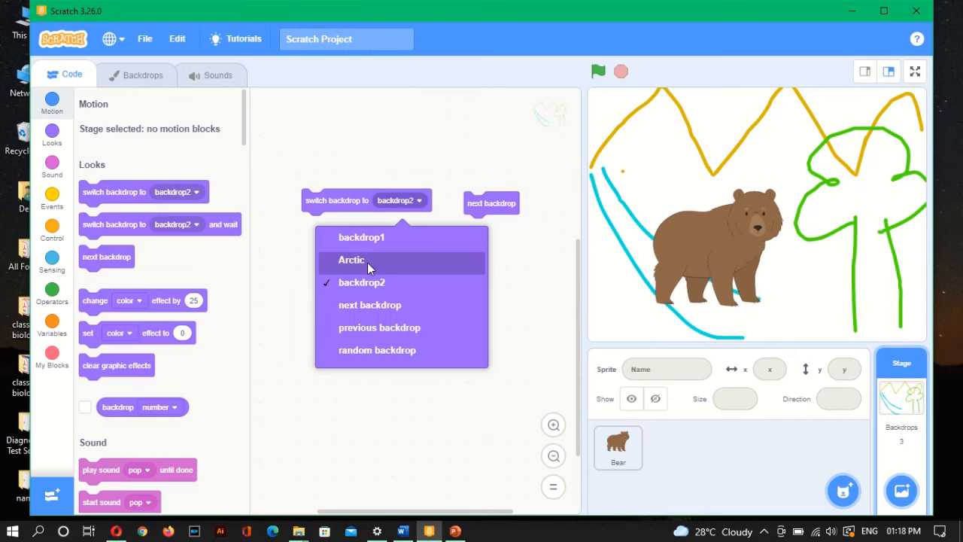
click(352, 258)
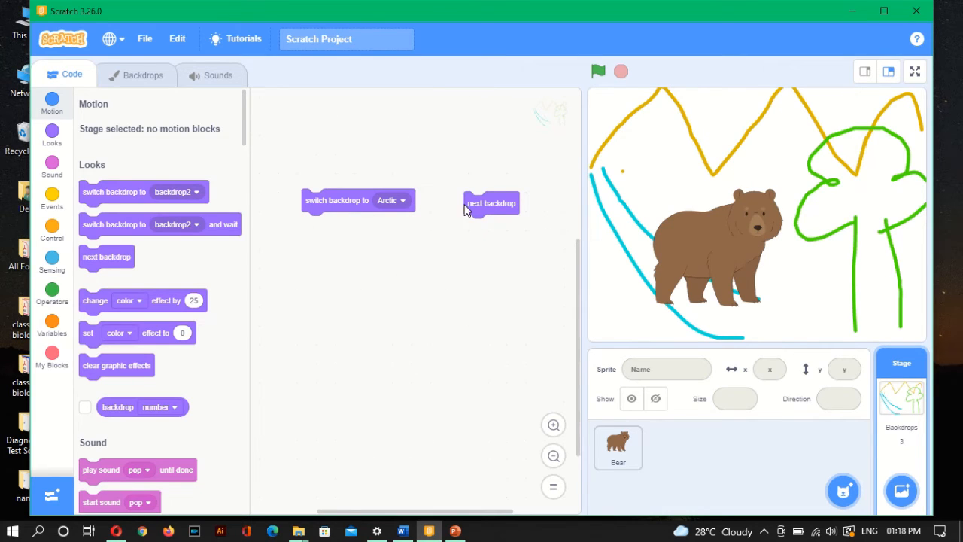
click(490, 203)
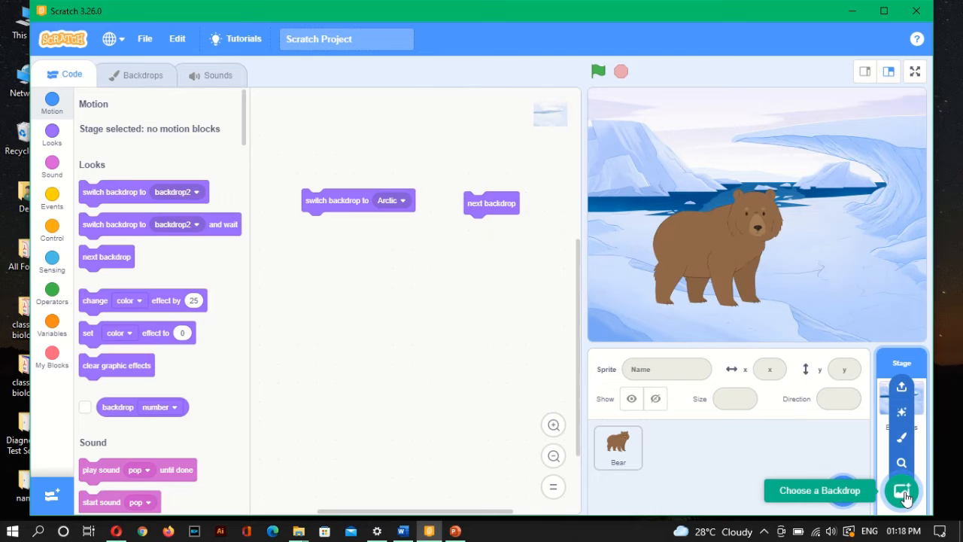
Step: Add the Forest backdrop from the library and delete the Bear sprite
click(902, 491)
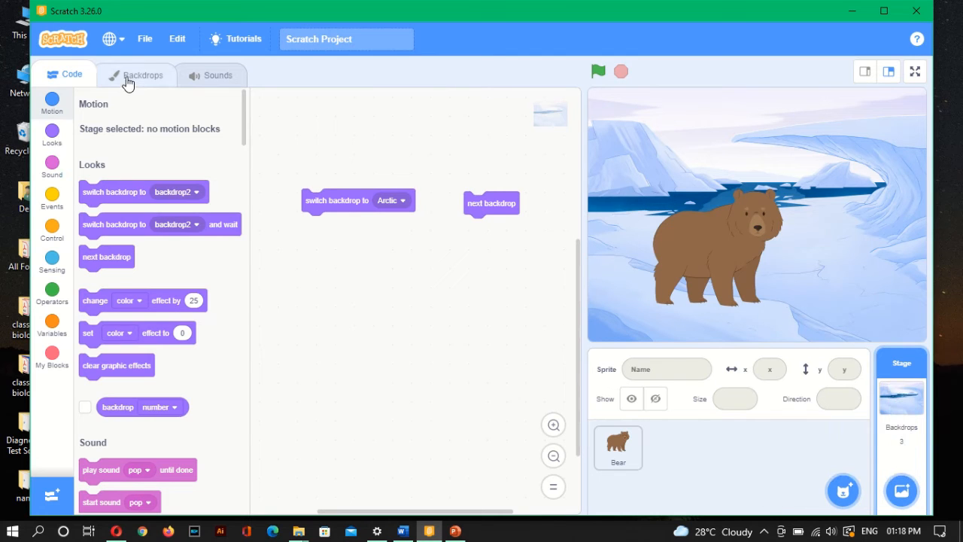
click(143, 73)
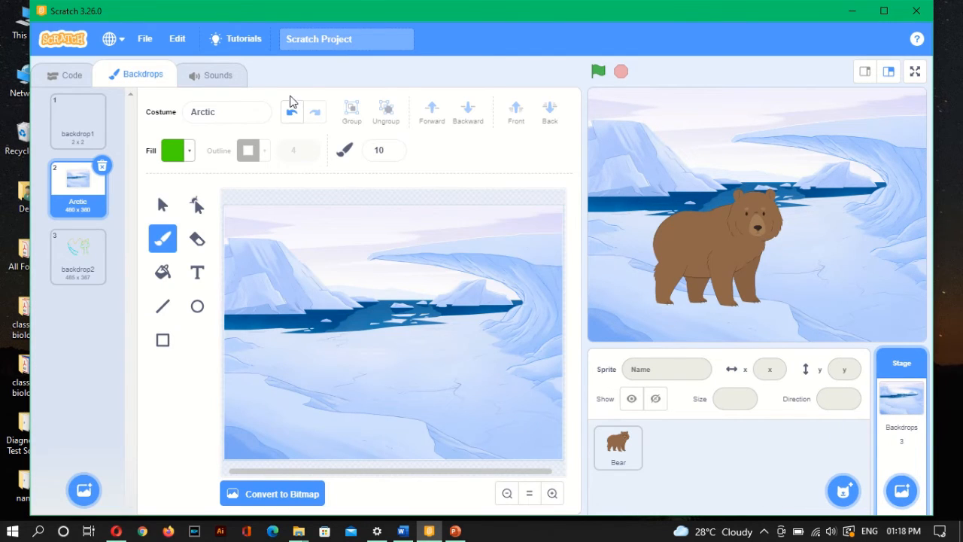
click(899, 491)
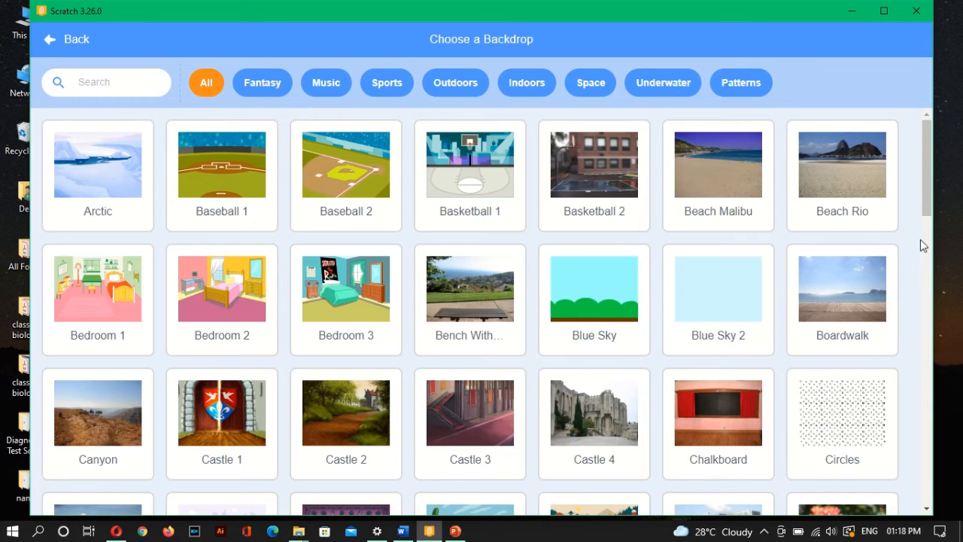
scroll(down, 3)
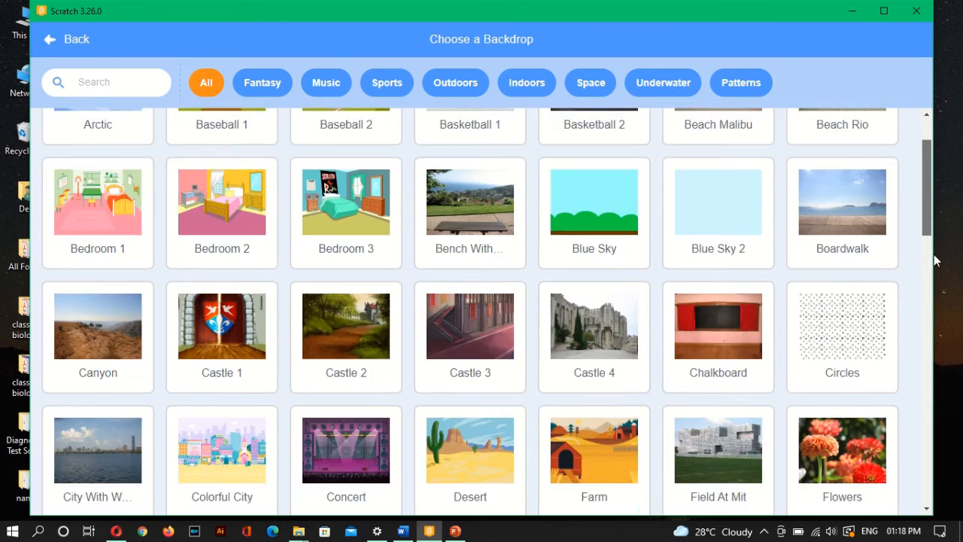
scroll(down, 3)
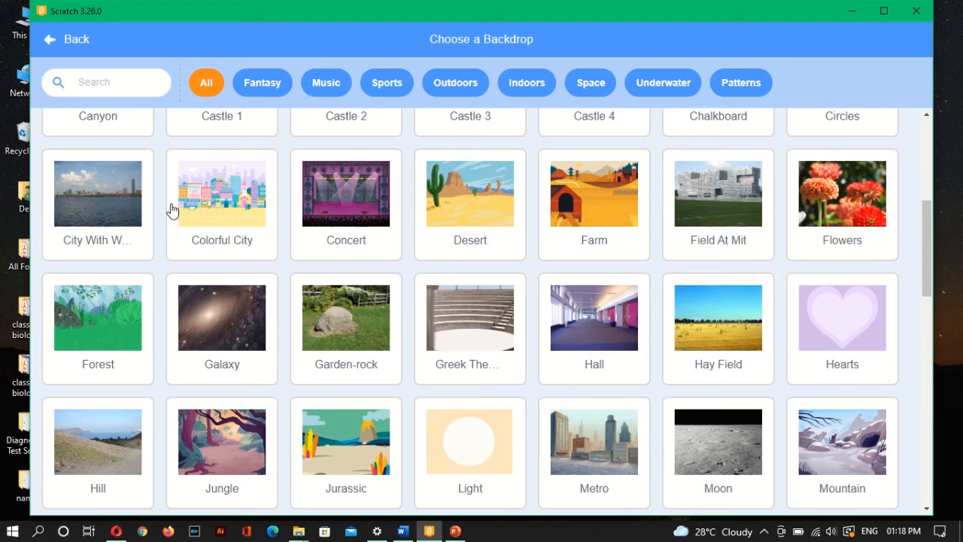
click(98, 316)
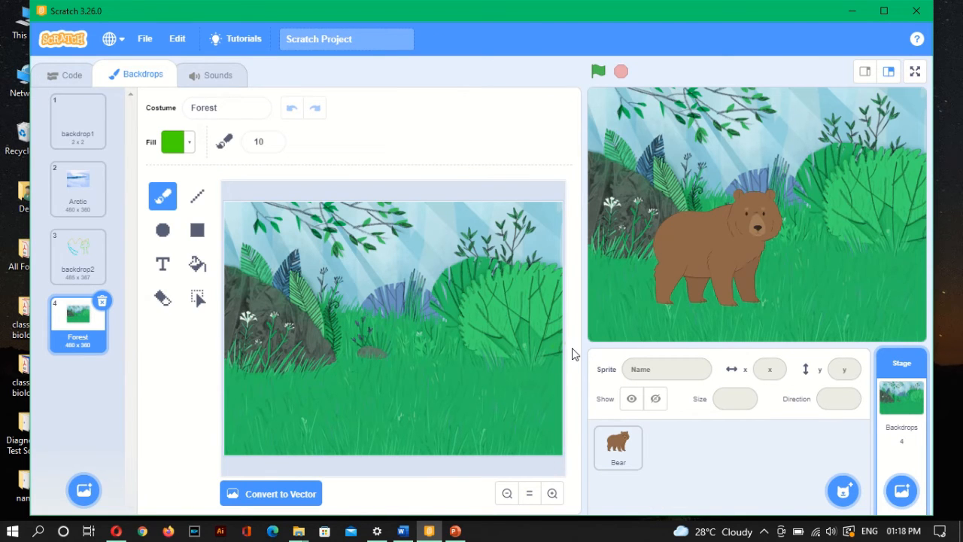
mouse_move(520, 420)
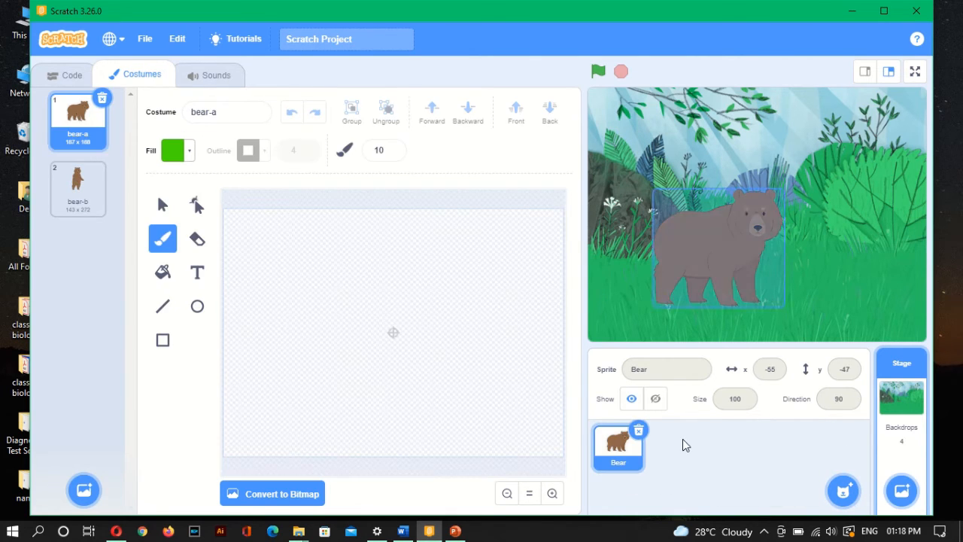
click(900, 397)
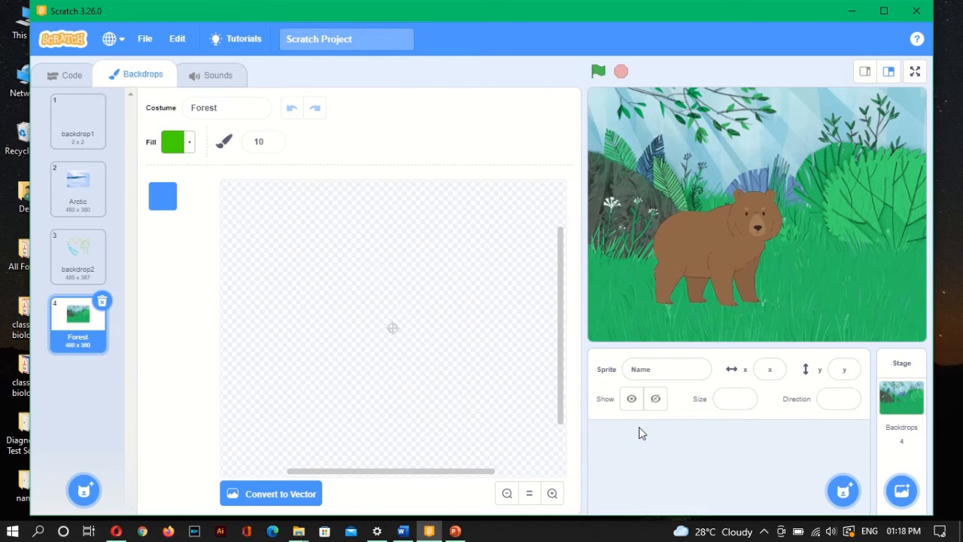
Step: Add the Zebra sprite from the Animals library to the project
click(843, 491)
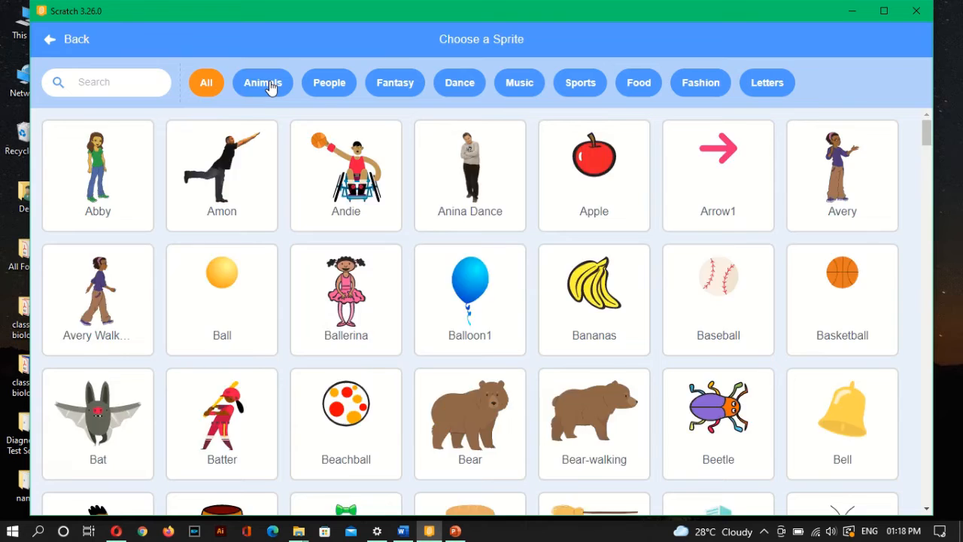
click(262, 81)
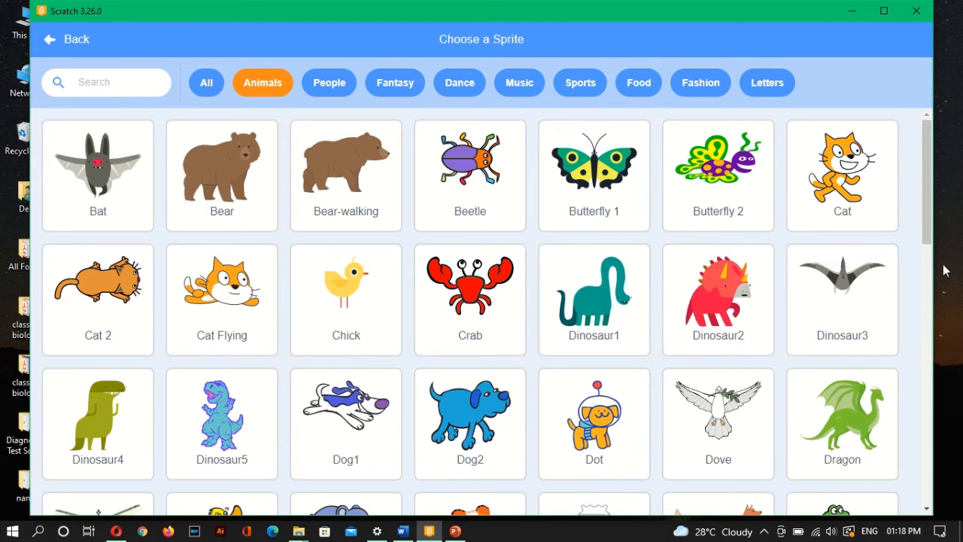
scroll(down, 3)
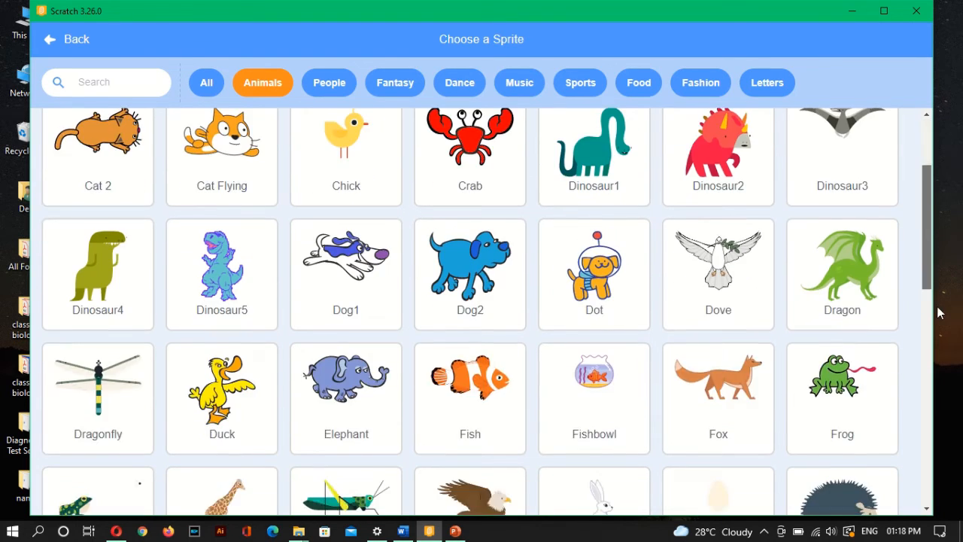
scroll(down, 3)
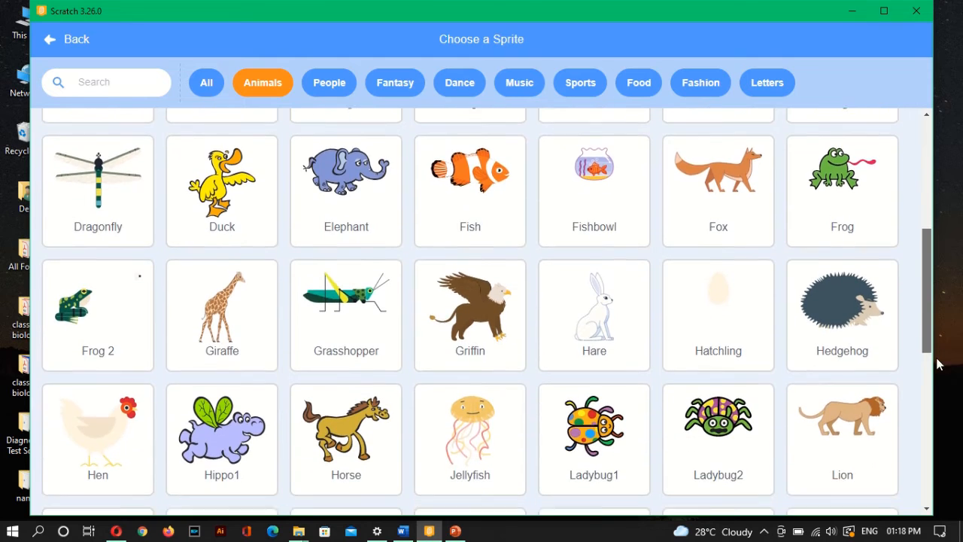
scroll(down, 3)
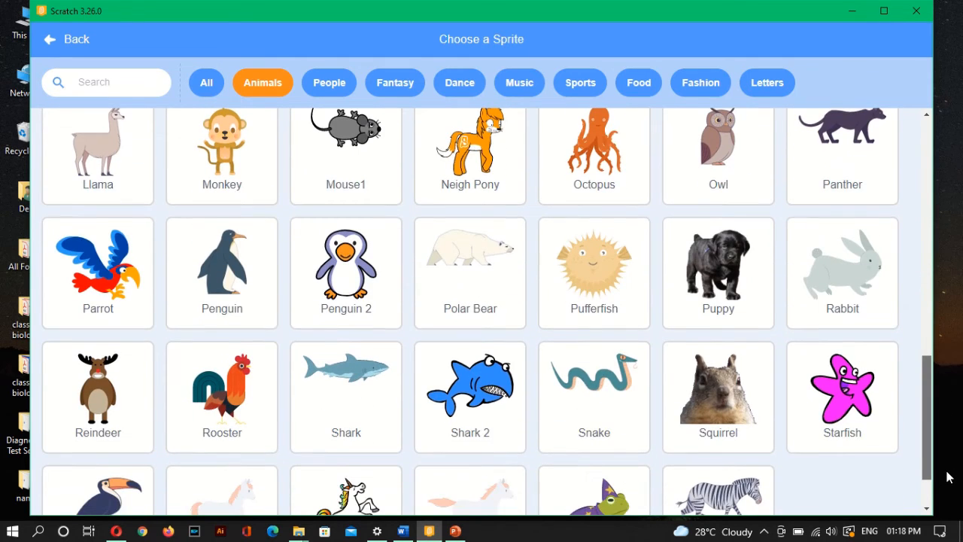
scroll(down, 3)
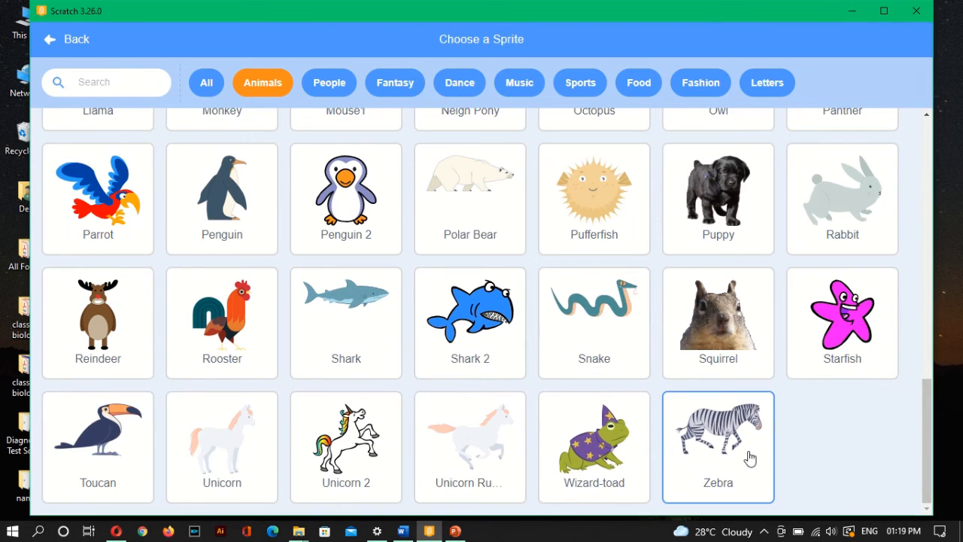
click(717, 445)
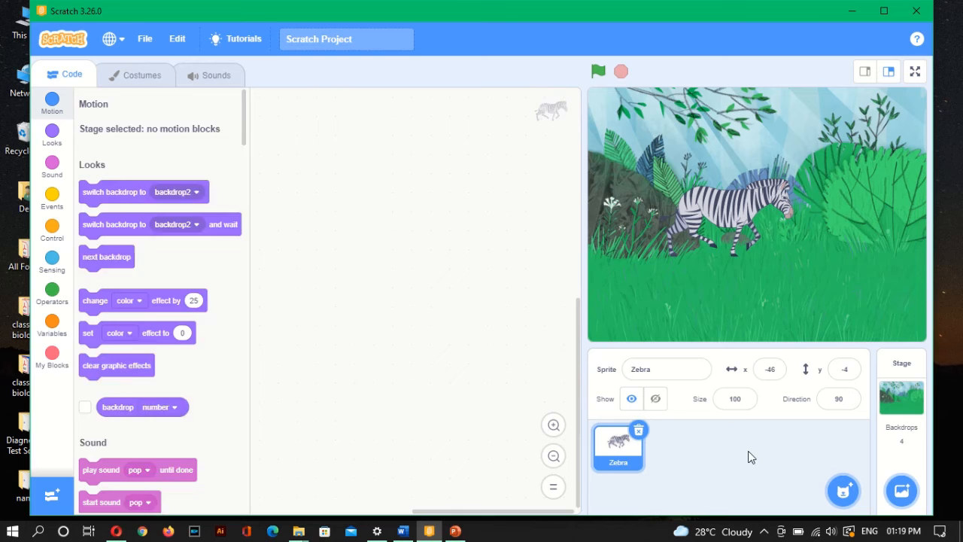
click(51, 103)
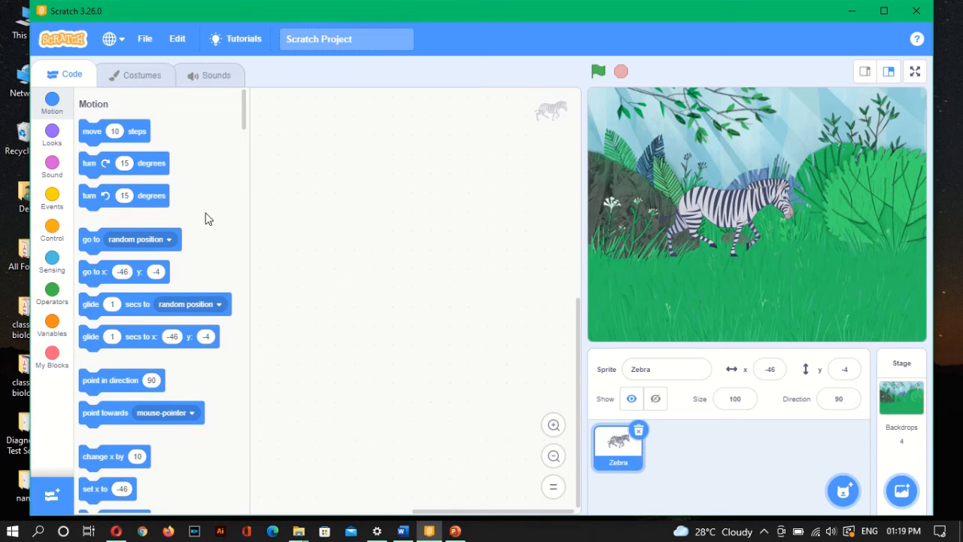
mouse_move(51, 135)
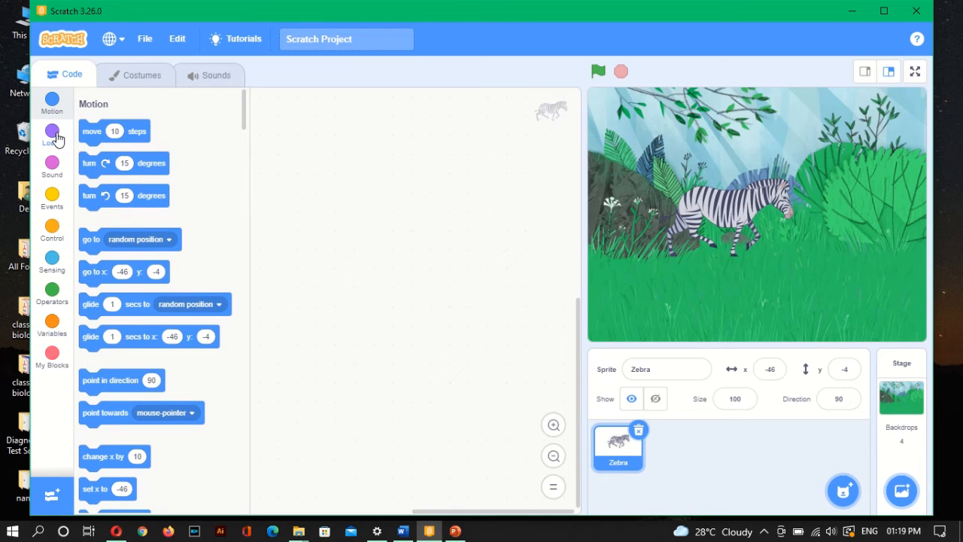
click(52, 134)
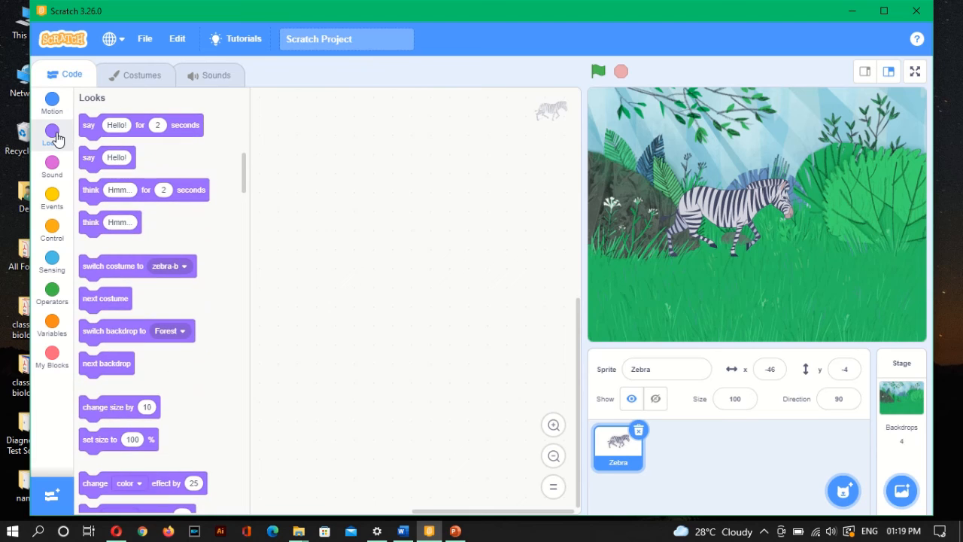
click(51, 198)
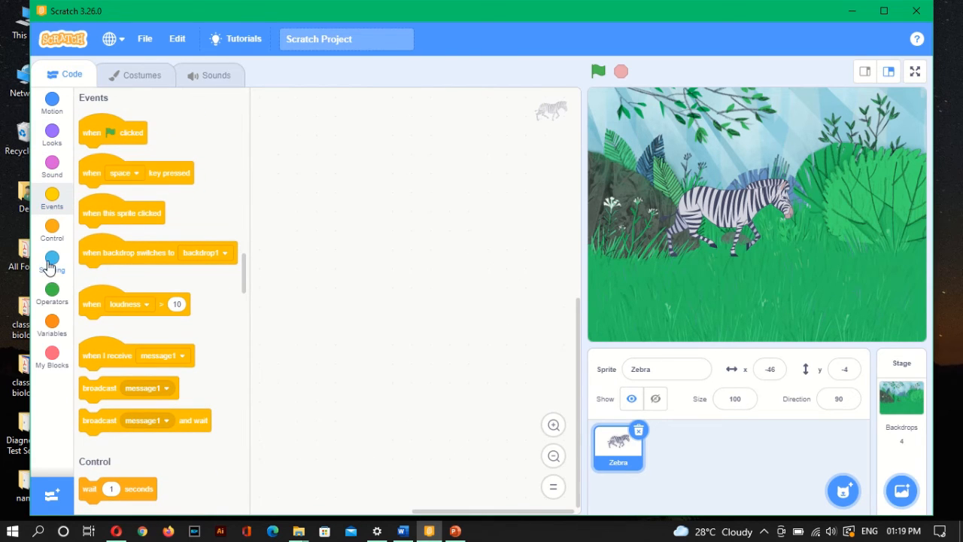
click(51, 265)
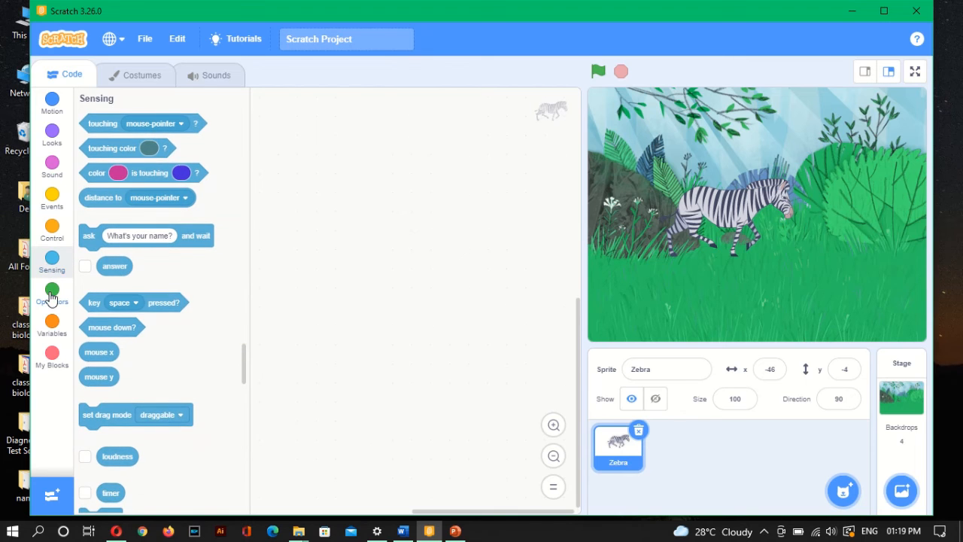
click(51, 292)
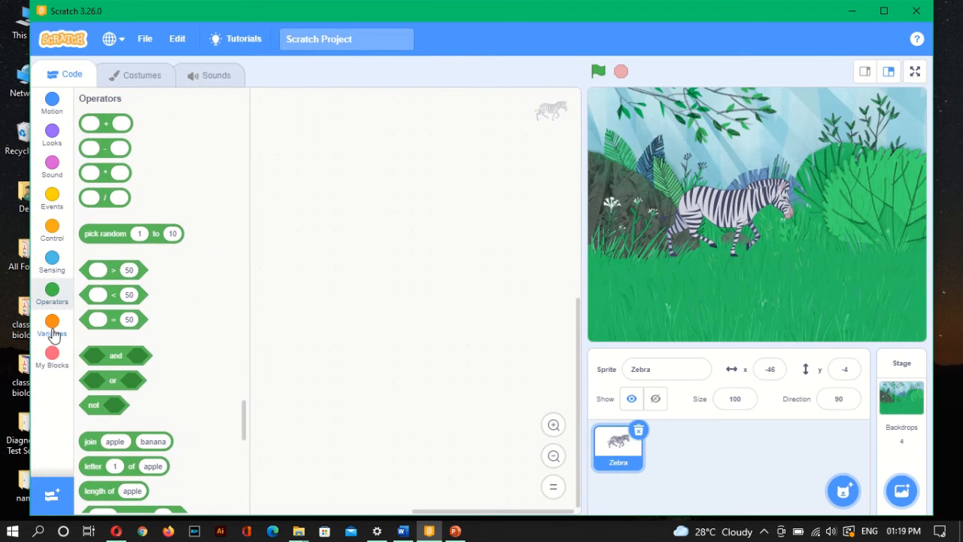
click(51, 323)
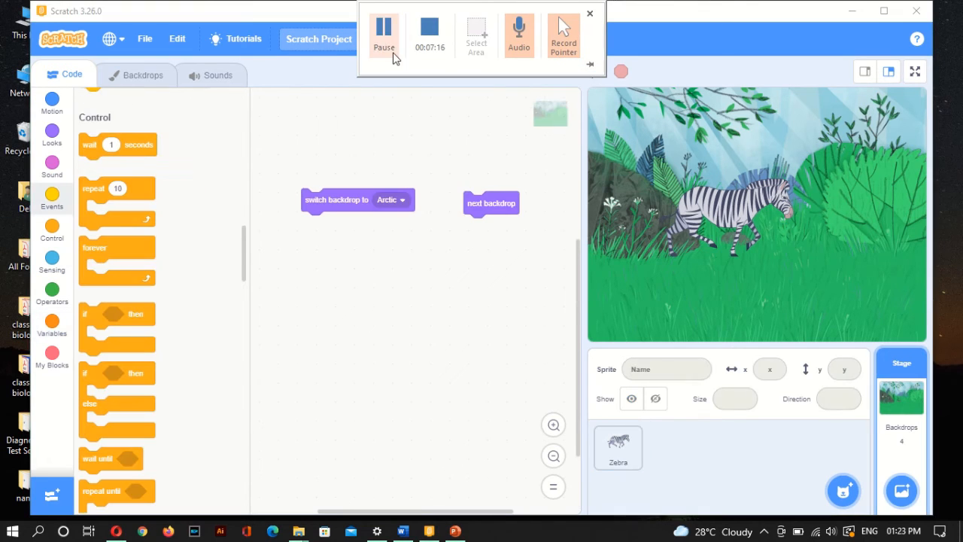
click(589, 14)
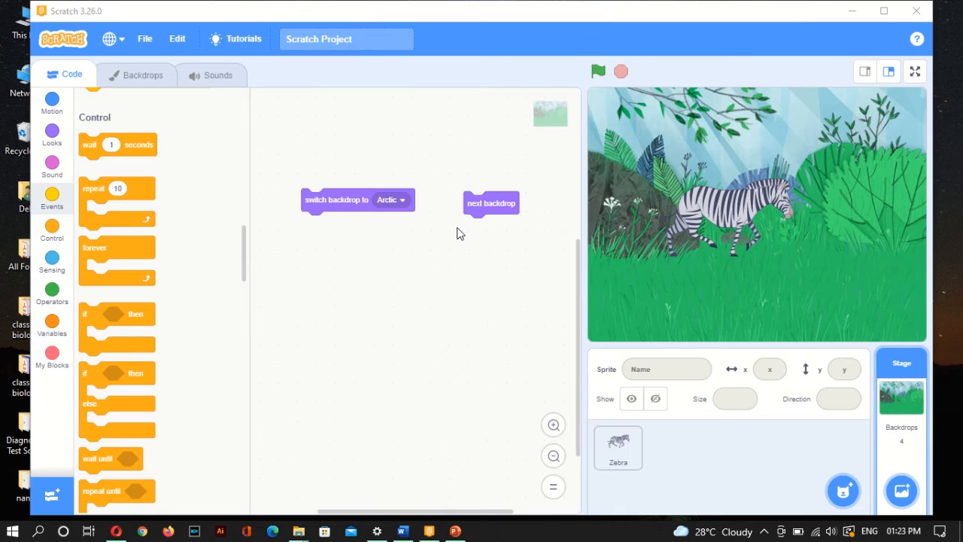
mouse_move(490, 202)
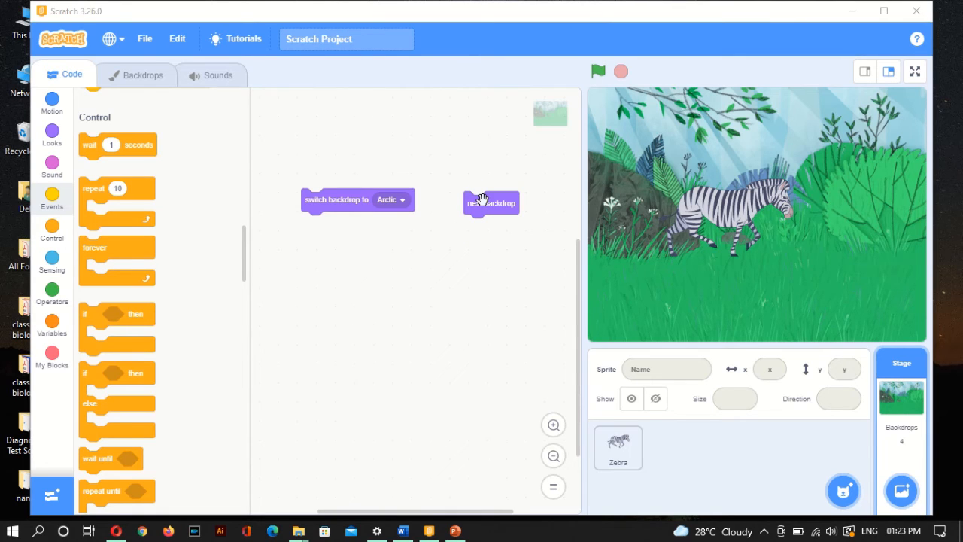
click(491, 202)
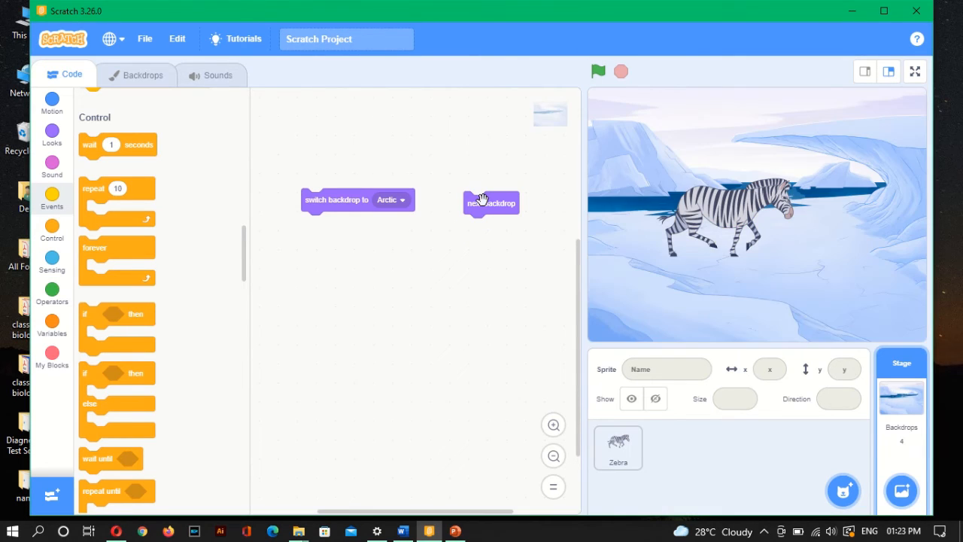
click(491, 202)
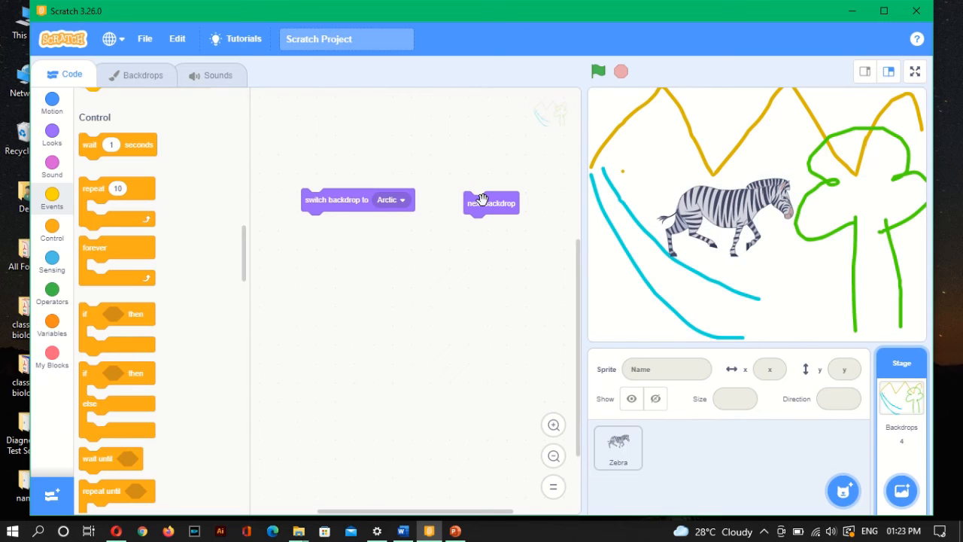
click(490, 202)
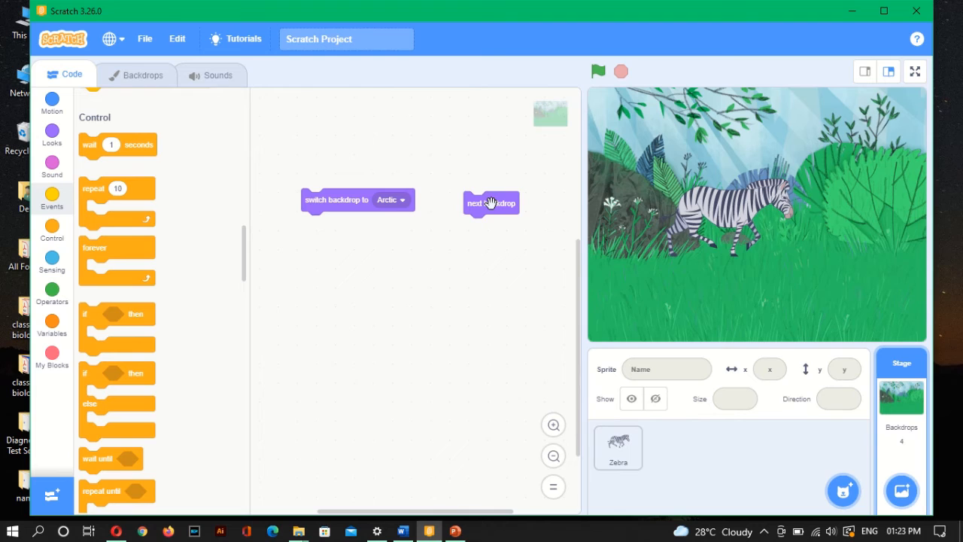
click(491, 203)
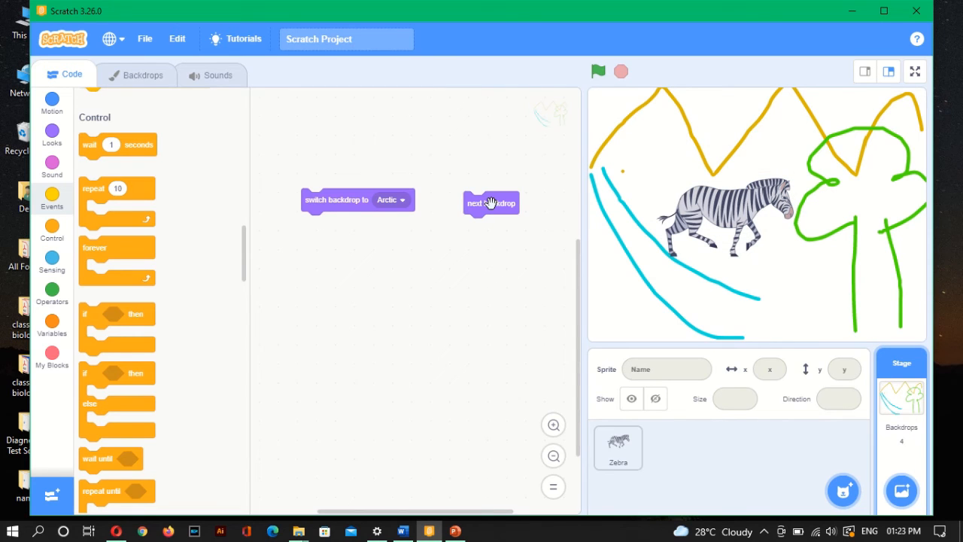
click(491, 203)
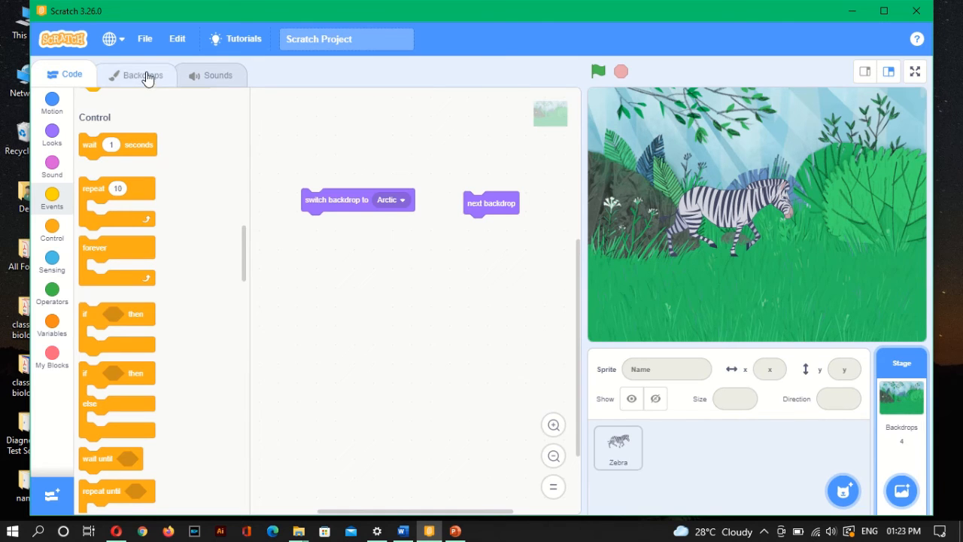
Step: Review the Forest and Arctic backdrops, leave Arctic showing, return to the script
click(135, 75)
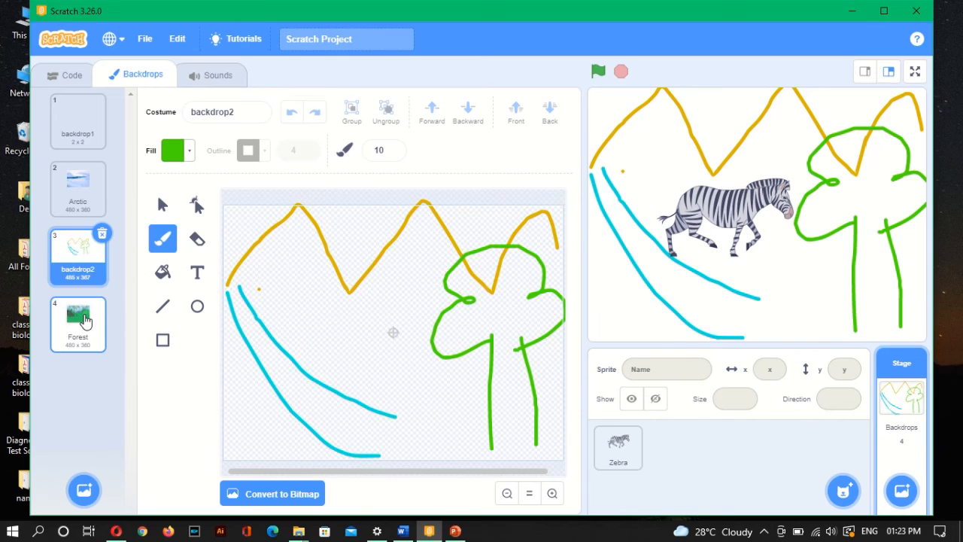
click(79, 323)
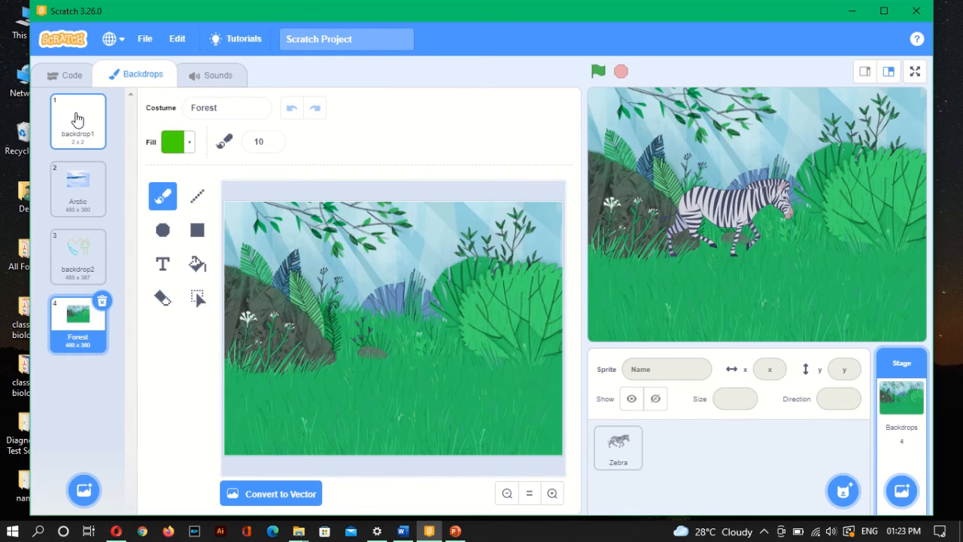
click(79, 120)
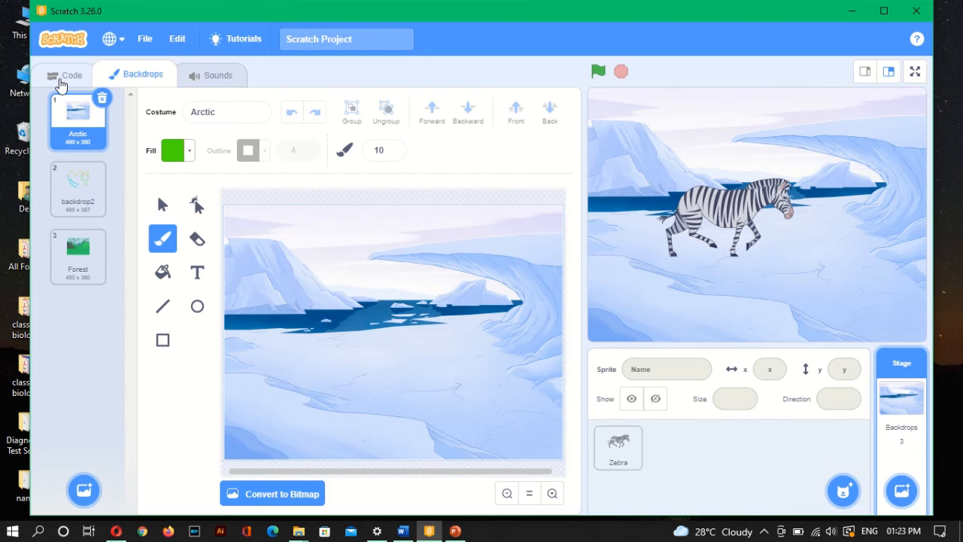
click(72, 76)
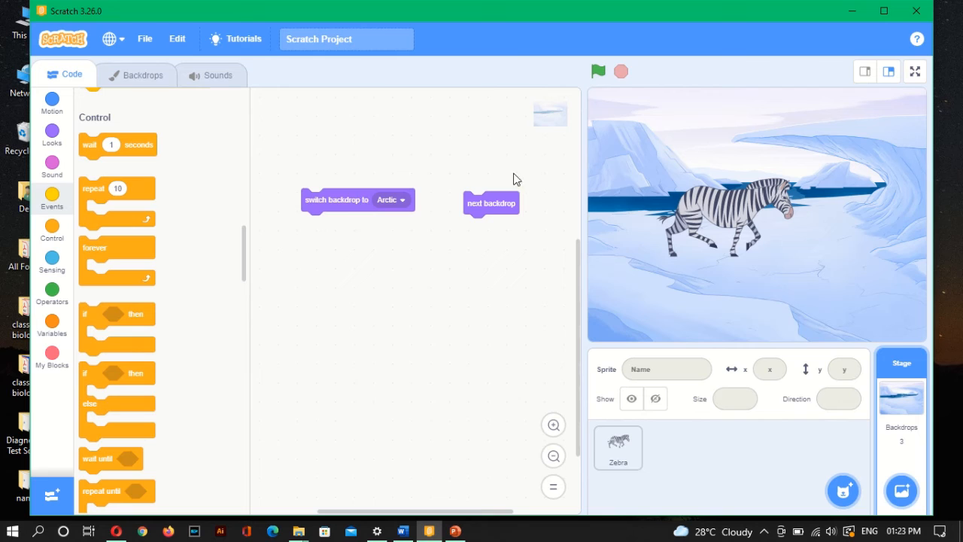
click(490, 203)
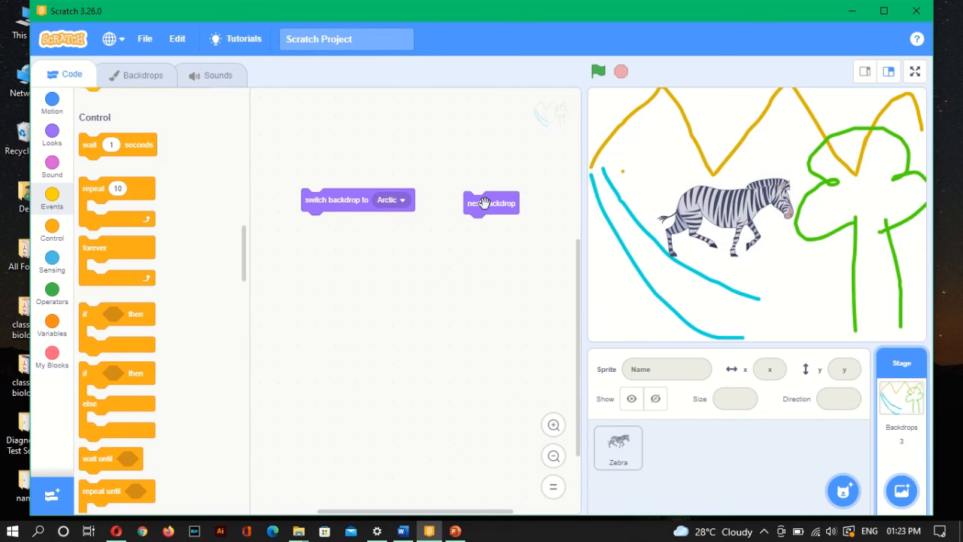
click(491, 202)
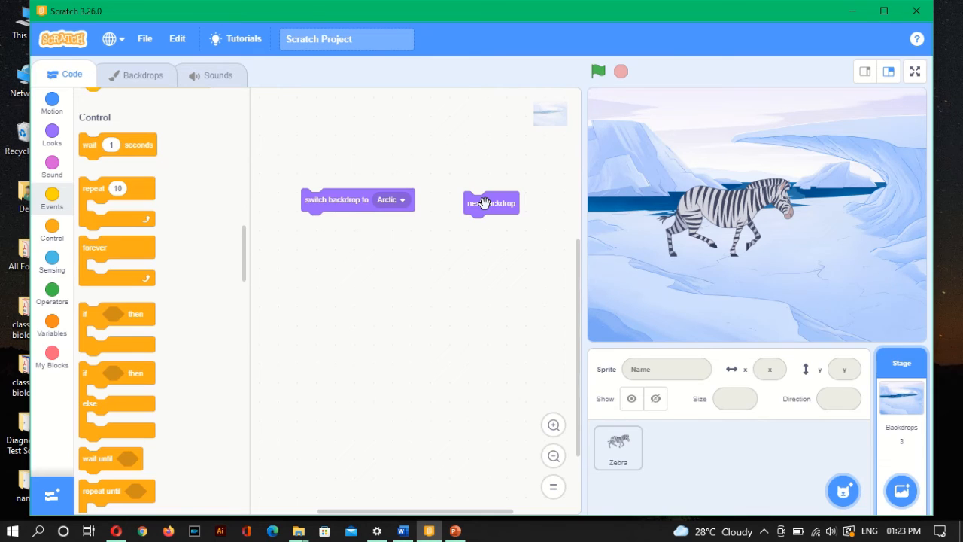
mouse_move(594, 55)
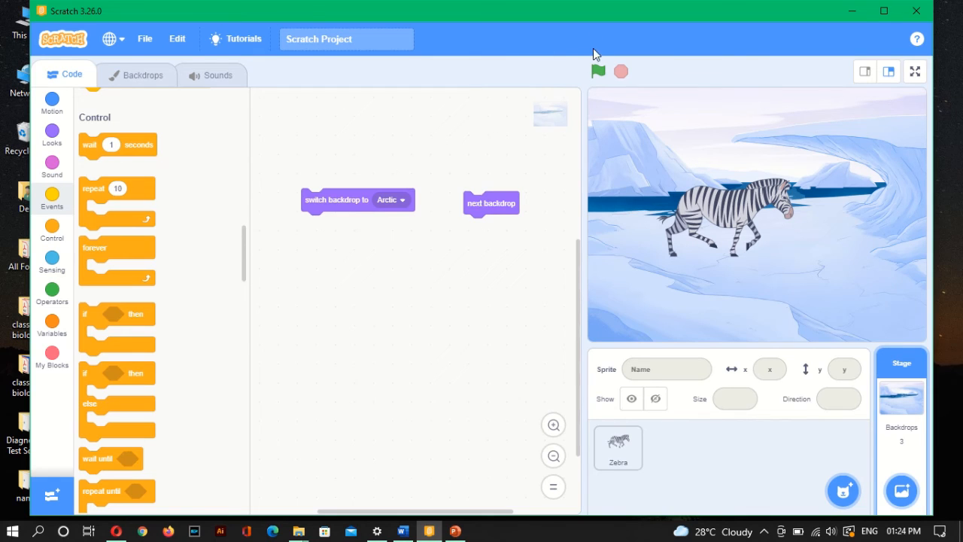
mouse_move(596, 90)
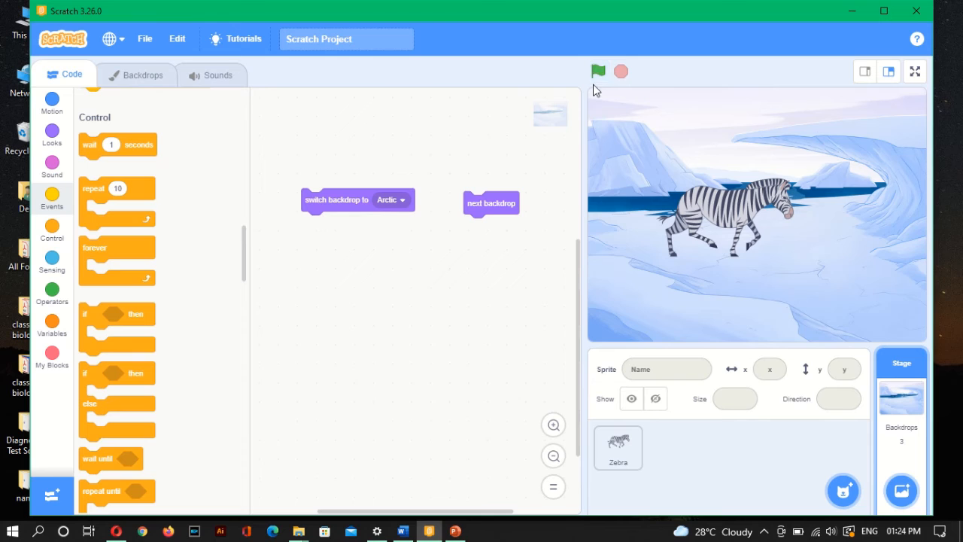
mouse_move(580, 121)
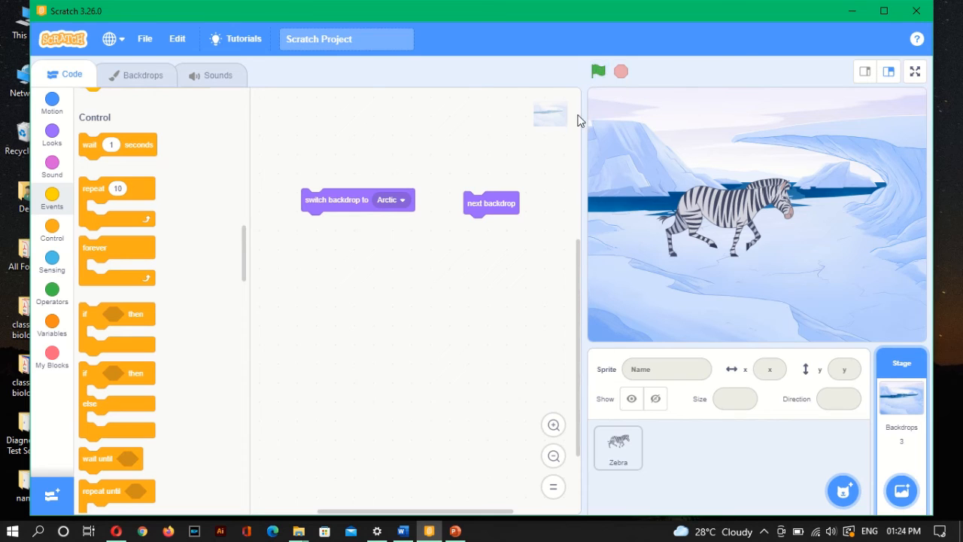
click(491, 203)
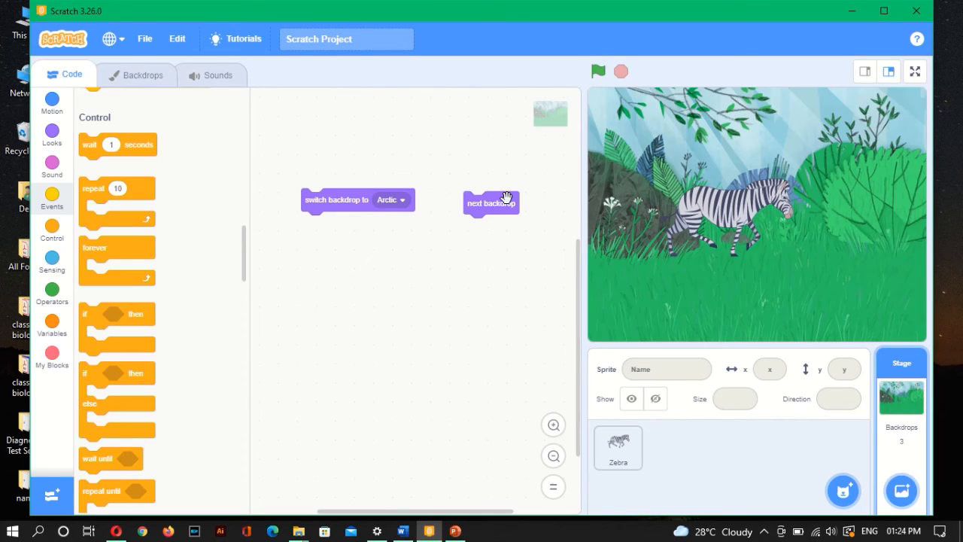
click(490, 203)
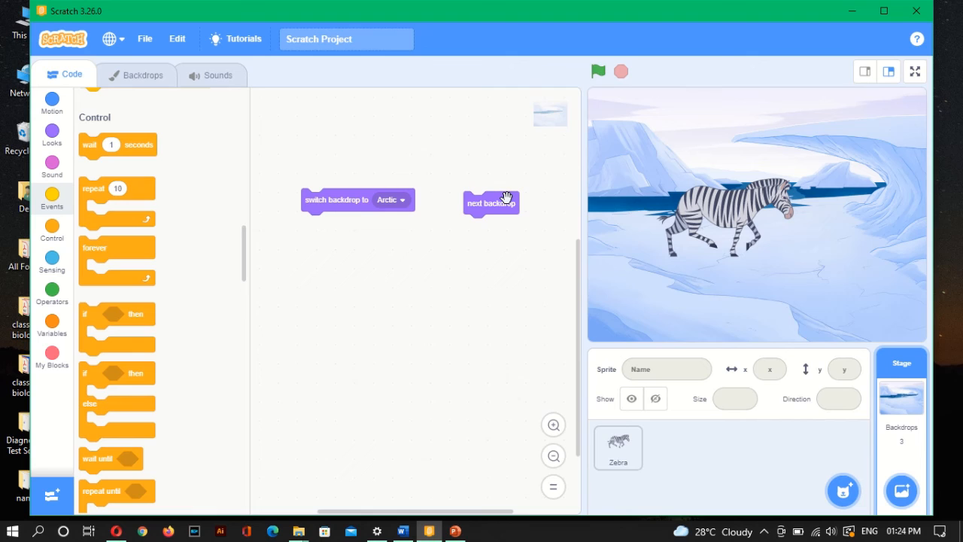
mouse_move(328, 220)
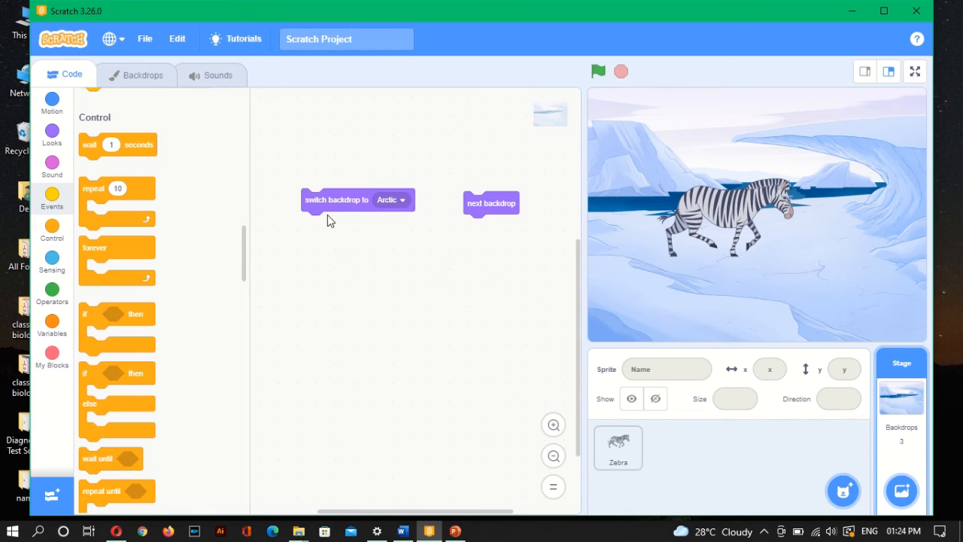
mouse_move(535, 186)
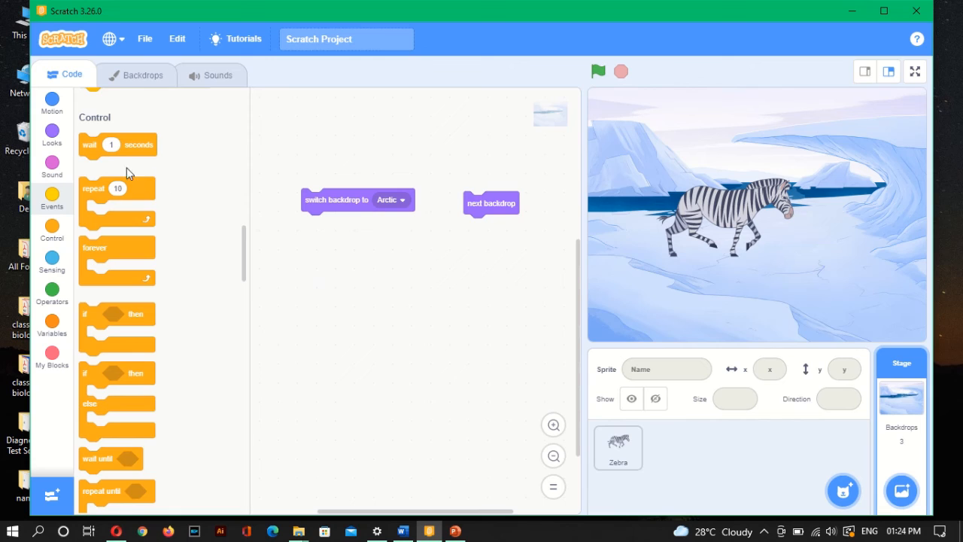
Step: Attach a wait block under the switch-to-Arctic block
drag(118, 144, 349, 237)
text(2)
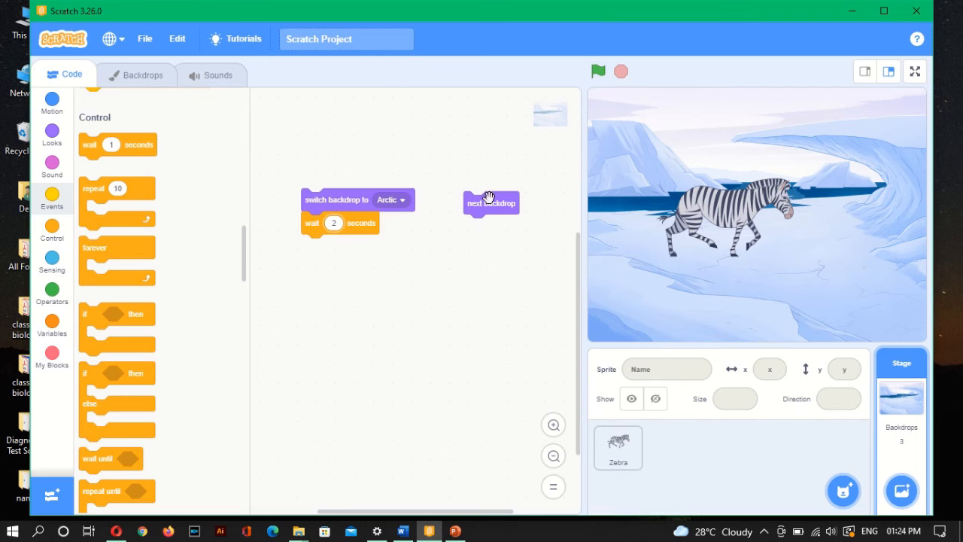
click(491, 202)
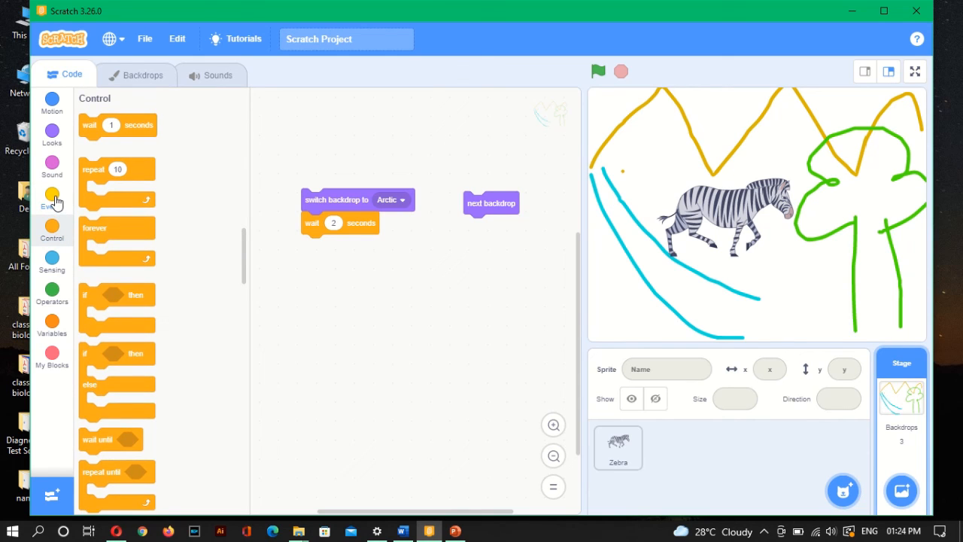
Step: Place a when-green-flag-clicked block above the stage script
click(51, 206)
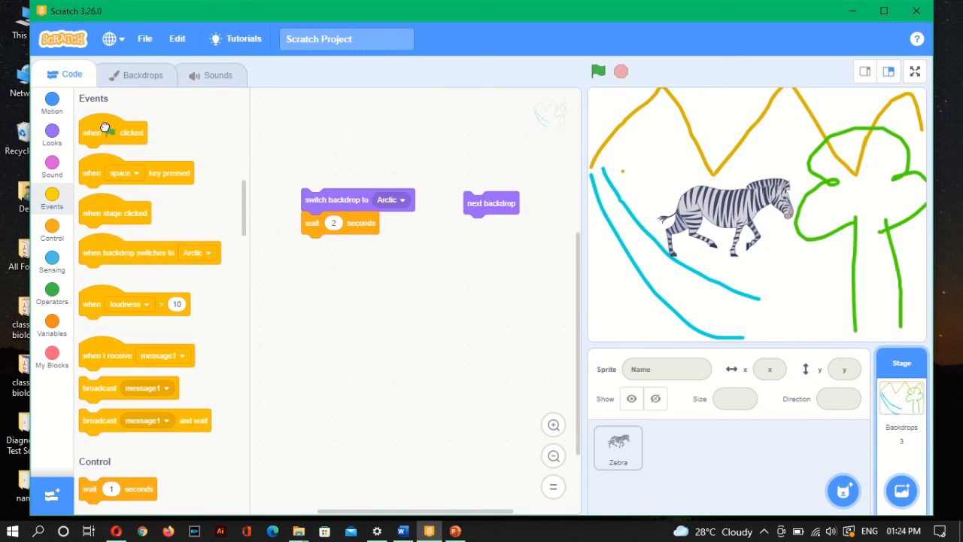
drag(113, 133, 337, 152)
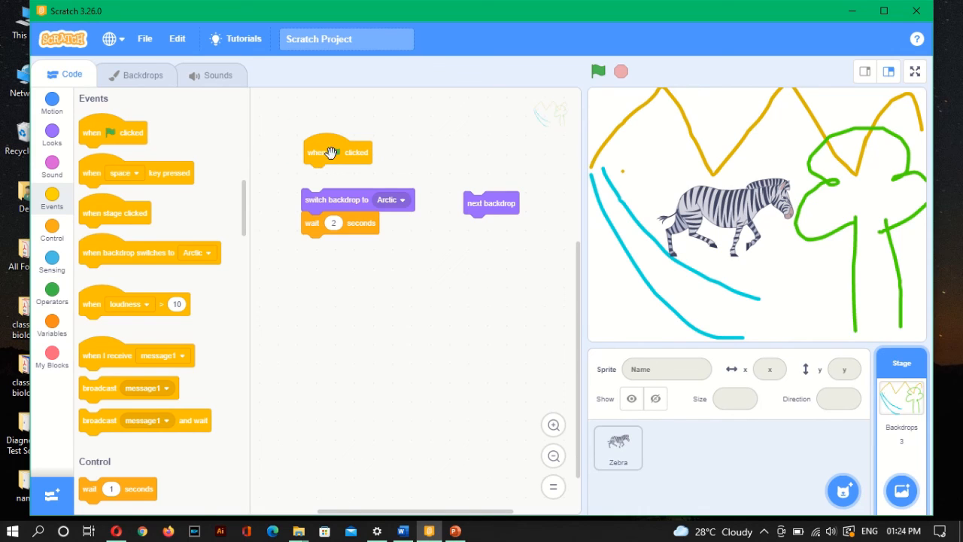
mouse_move(334, 149)
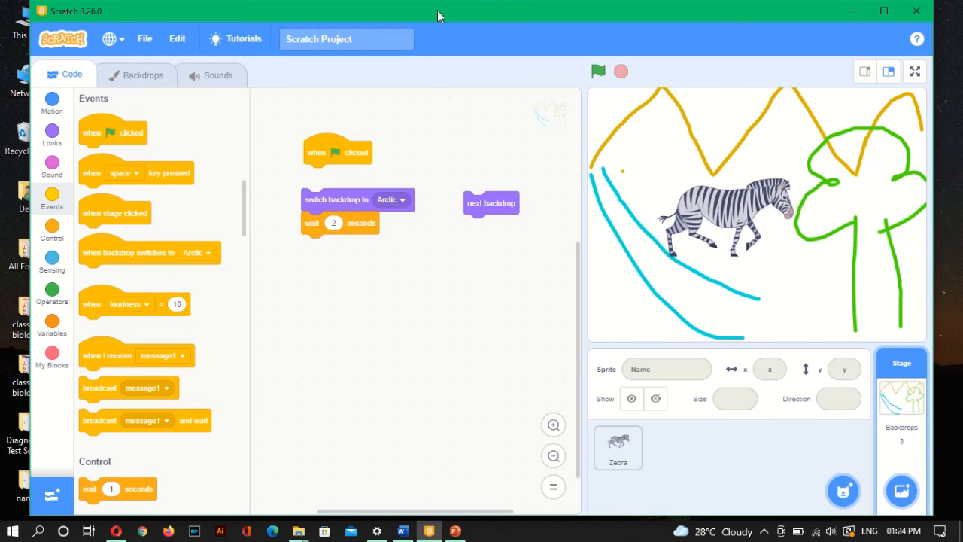
mouse_move(496, 201)
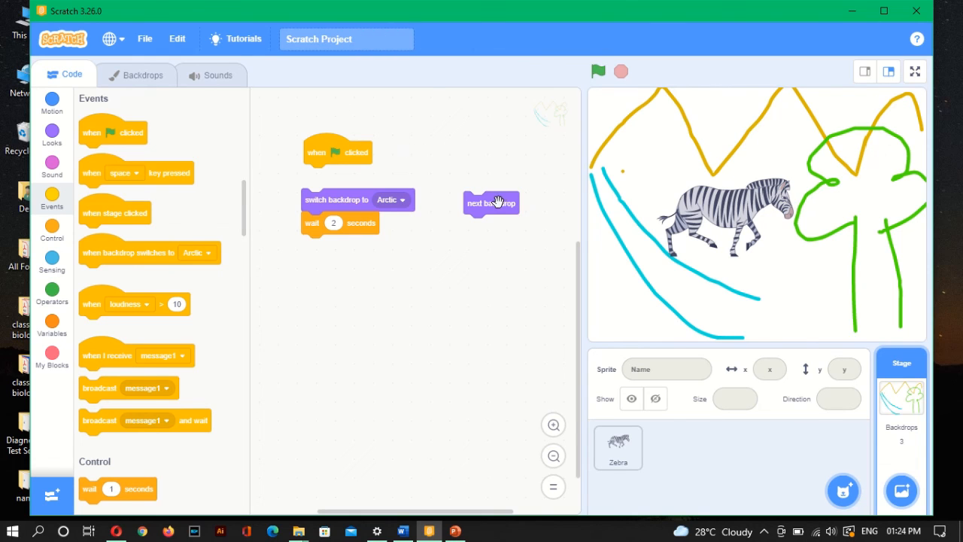
click(490, 203)
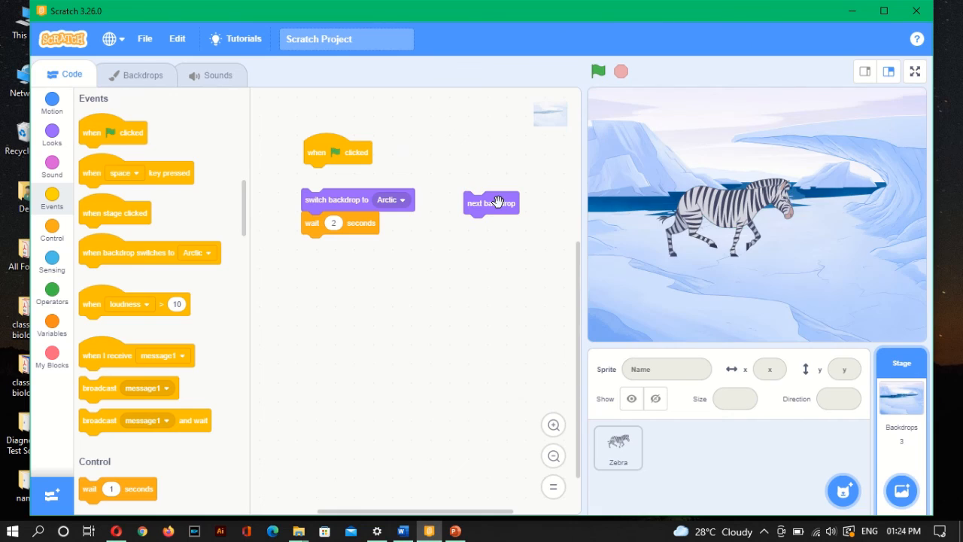
mouse_move(340, 153)
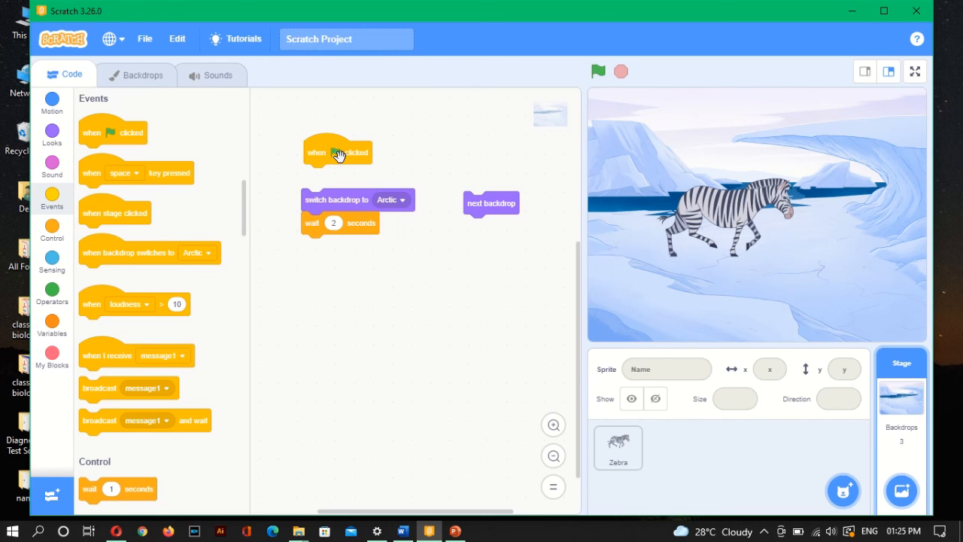
mouse_move(439, 256)
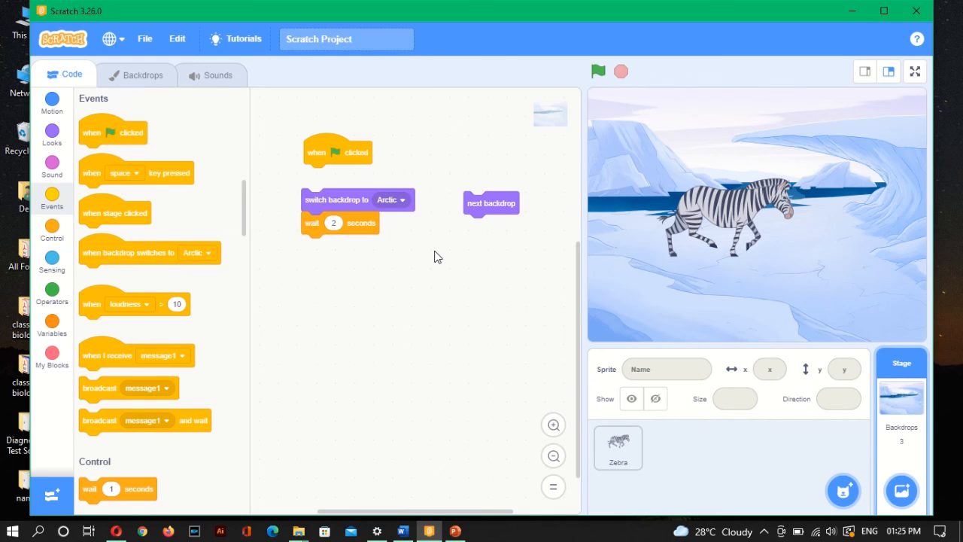
mouse_move(406, 133)
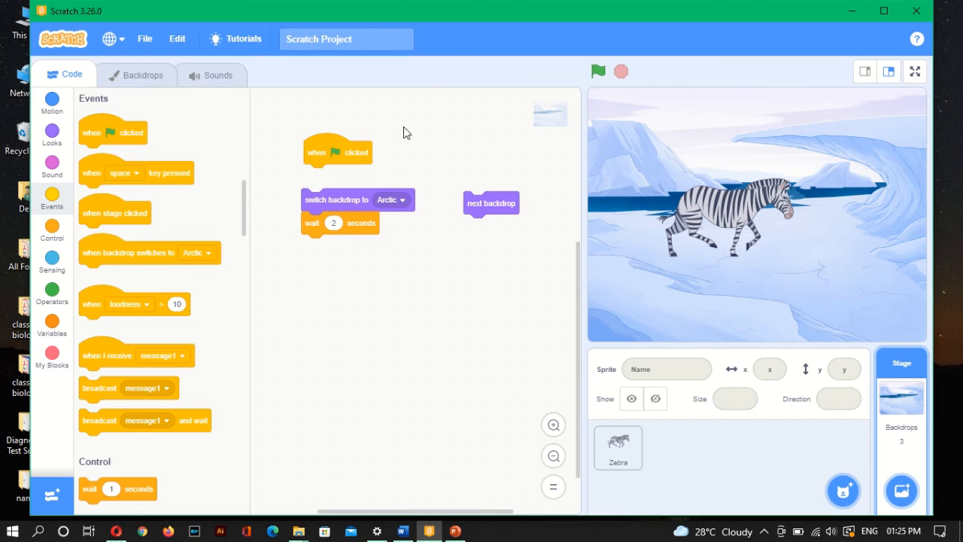